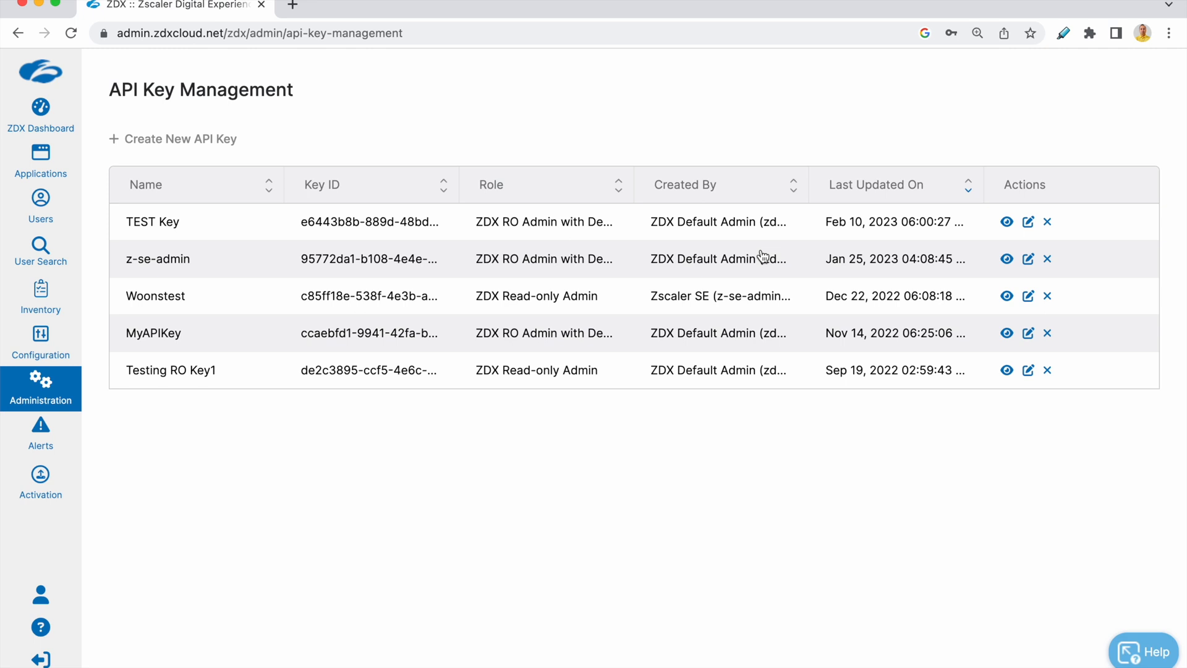
mouse_move(190, 165)
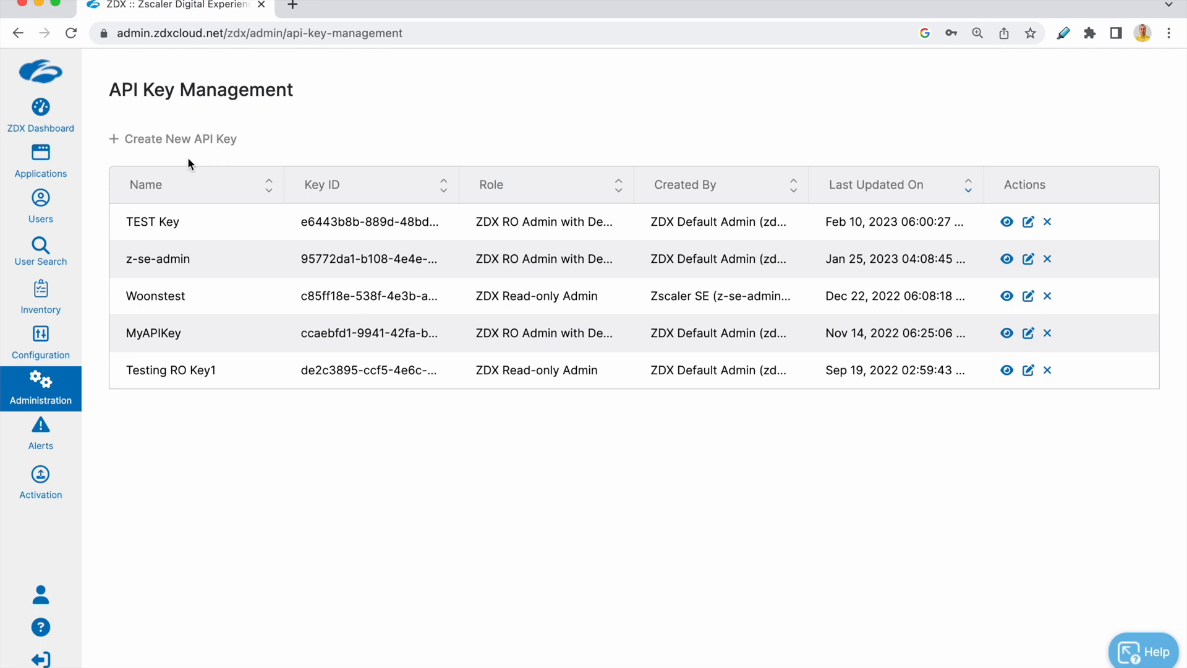
mouse_move(655, 241)
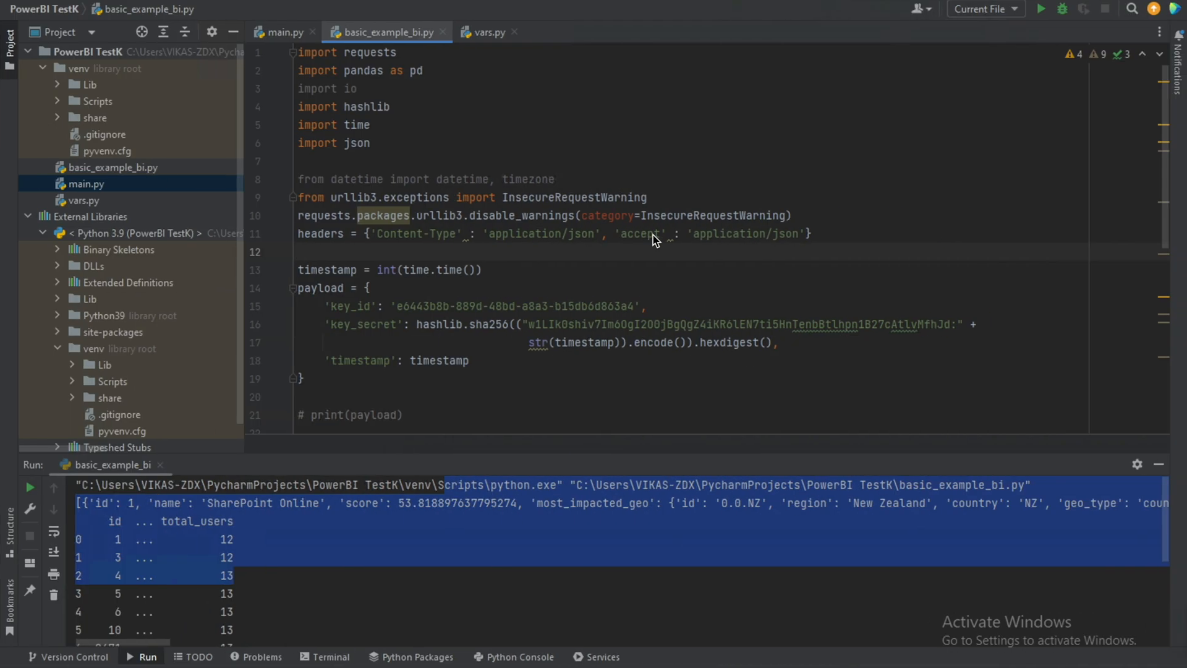
Review basic_example_bi.py and run it to fetch the apps data table.
click(474, 152)
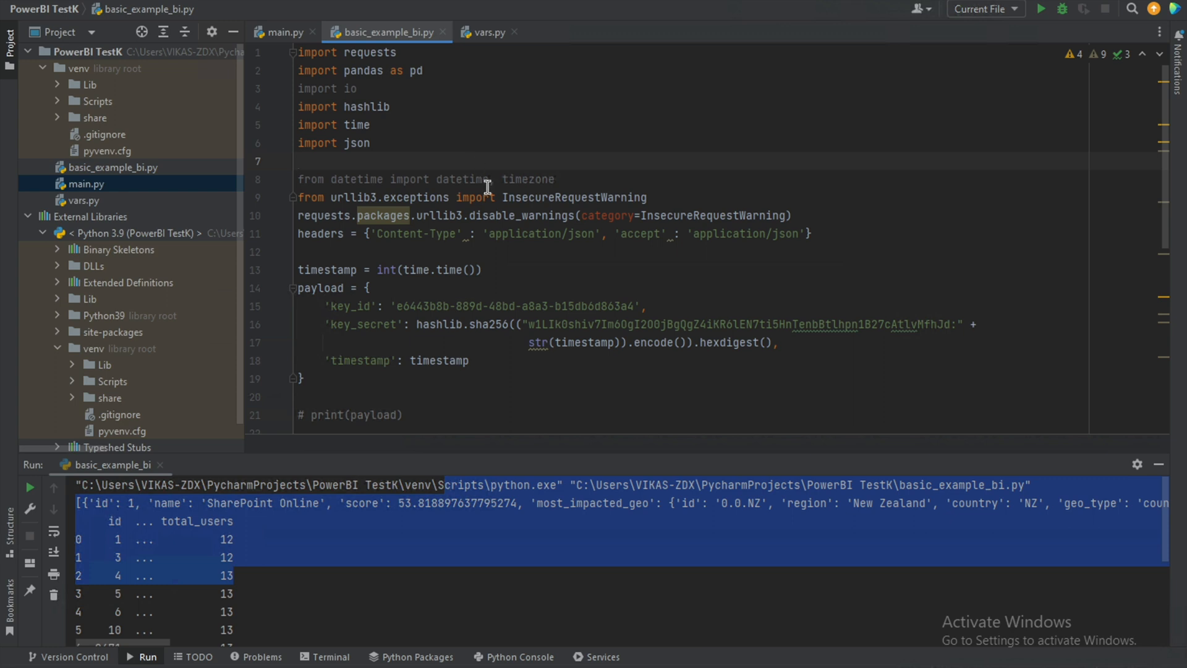
mouse_move(483, 270)
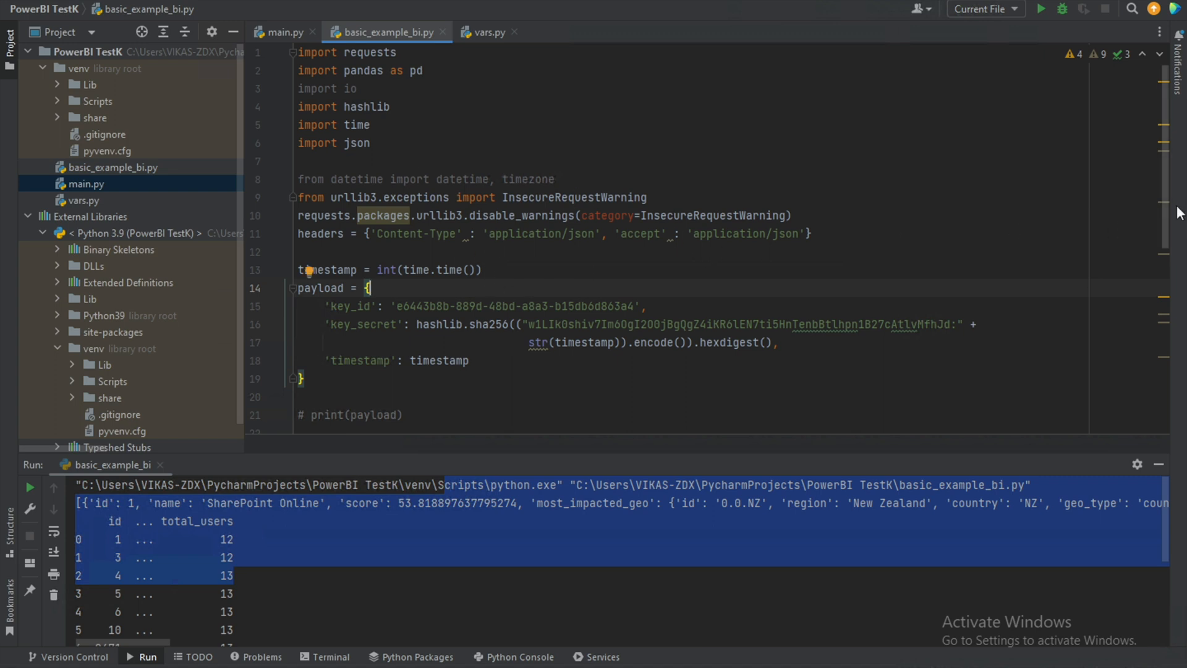
scroll(down, 3)
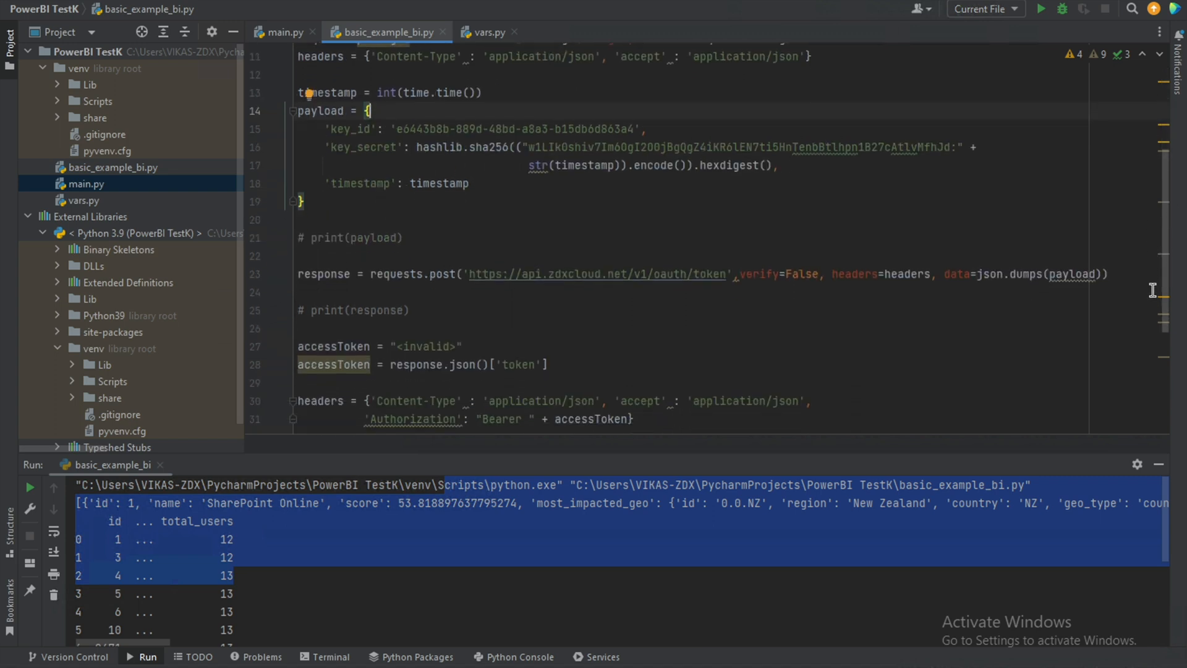
scroll(down, 3)
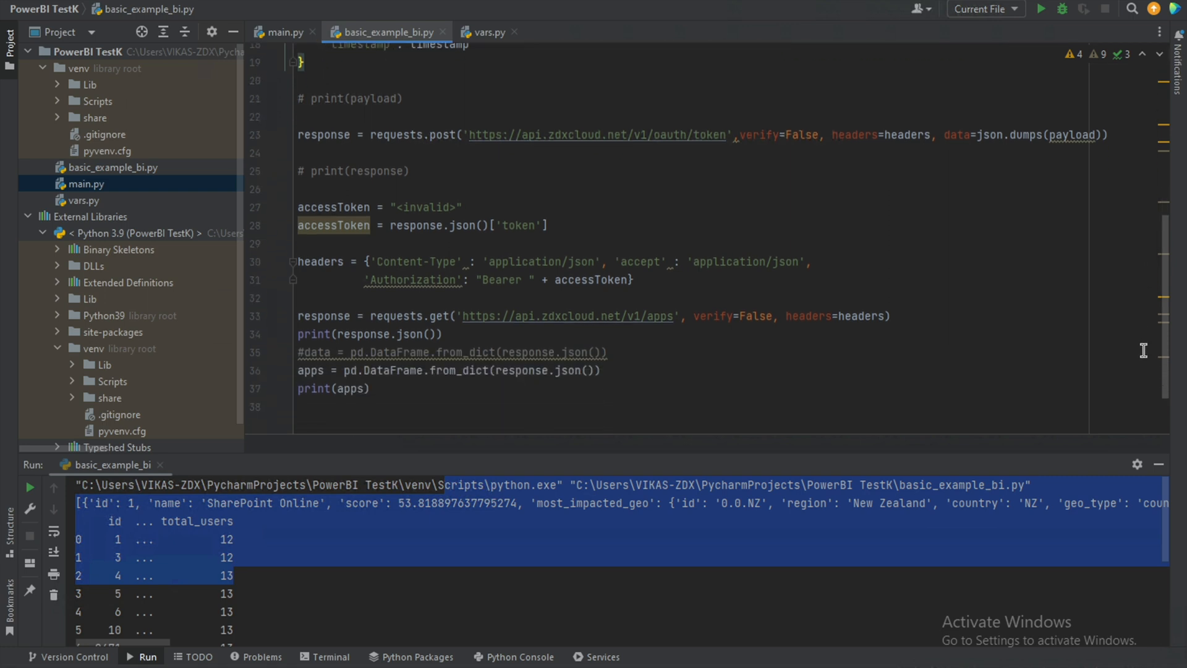
mouse_move(721, 271)
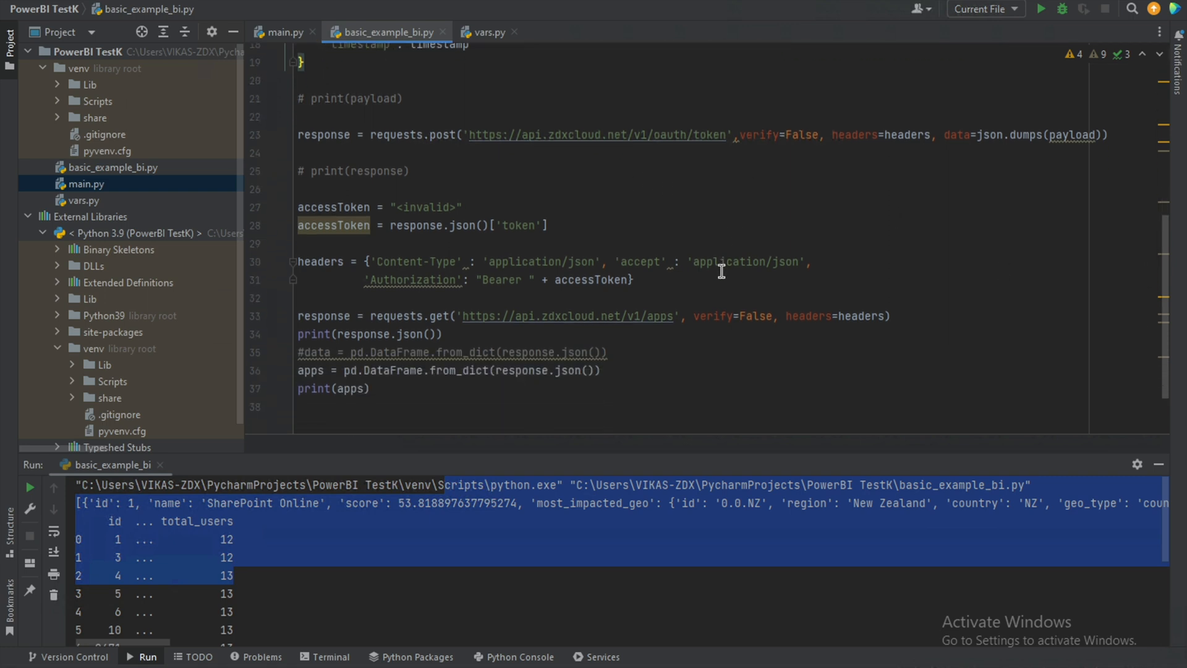
mouse_move(766, 201)
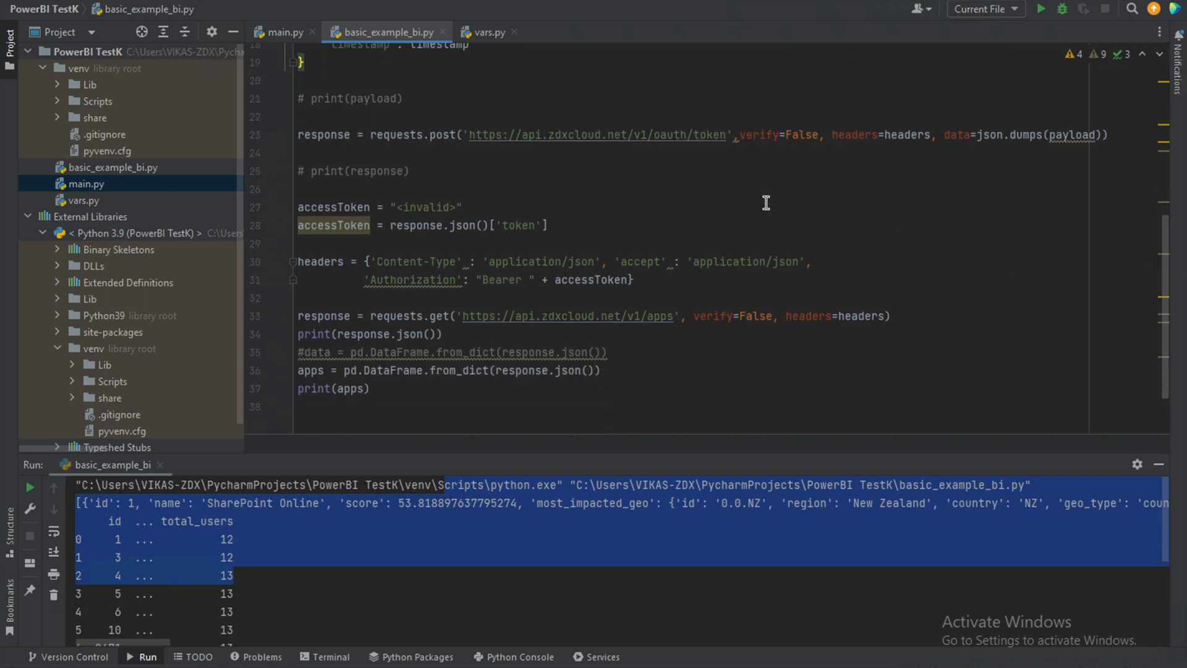
mouse_move(1039, 41)
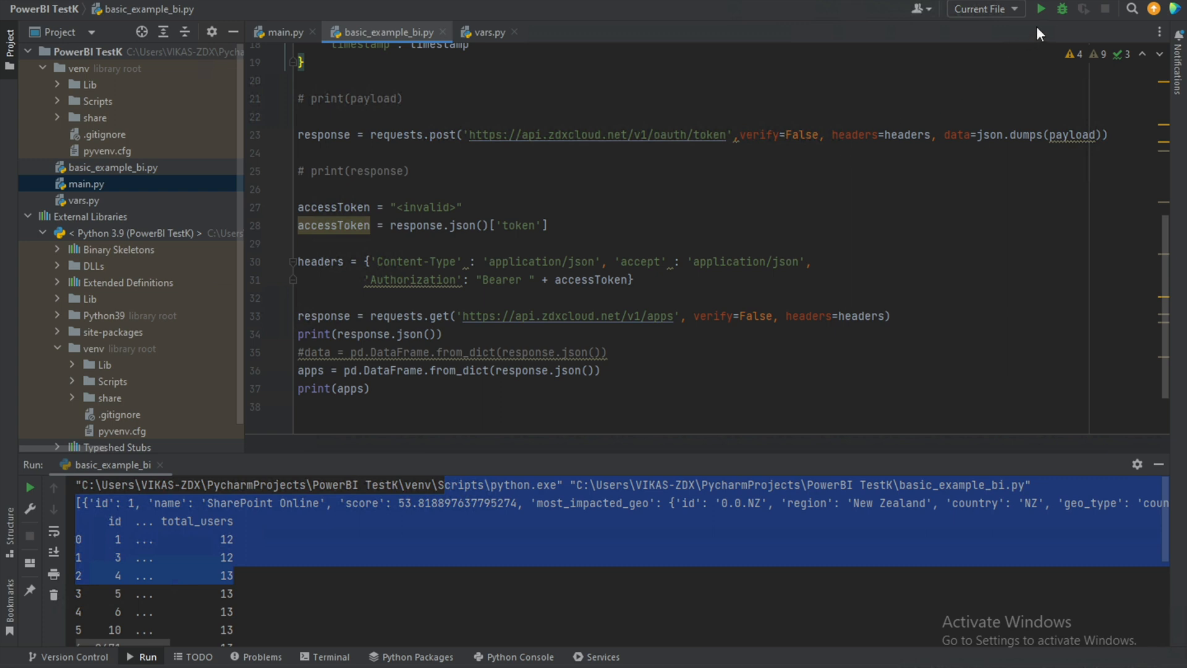
mouse_move(1043, 35)
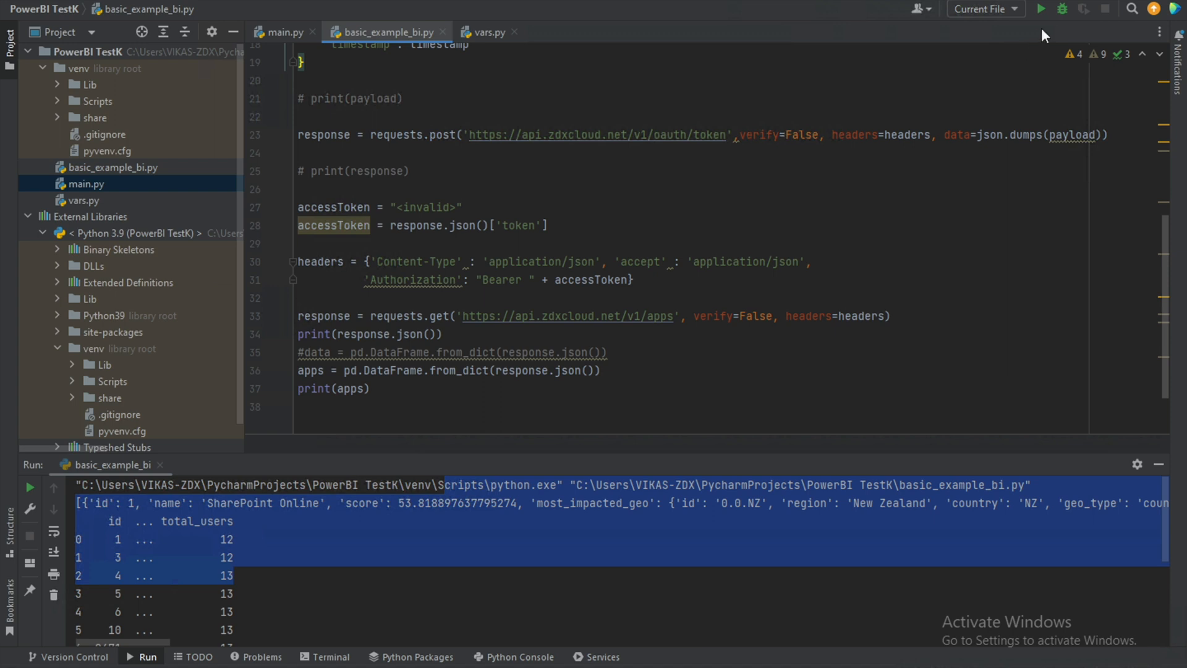
click(1041, 8)
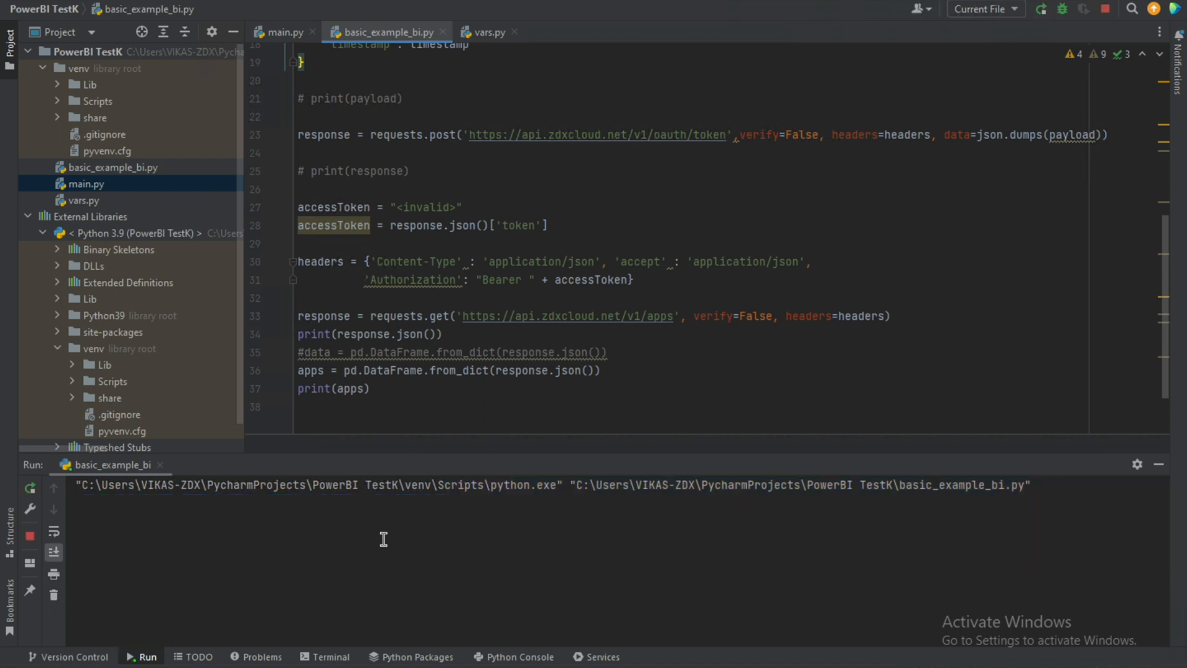
mouse_move(380, 591)
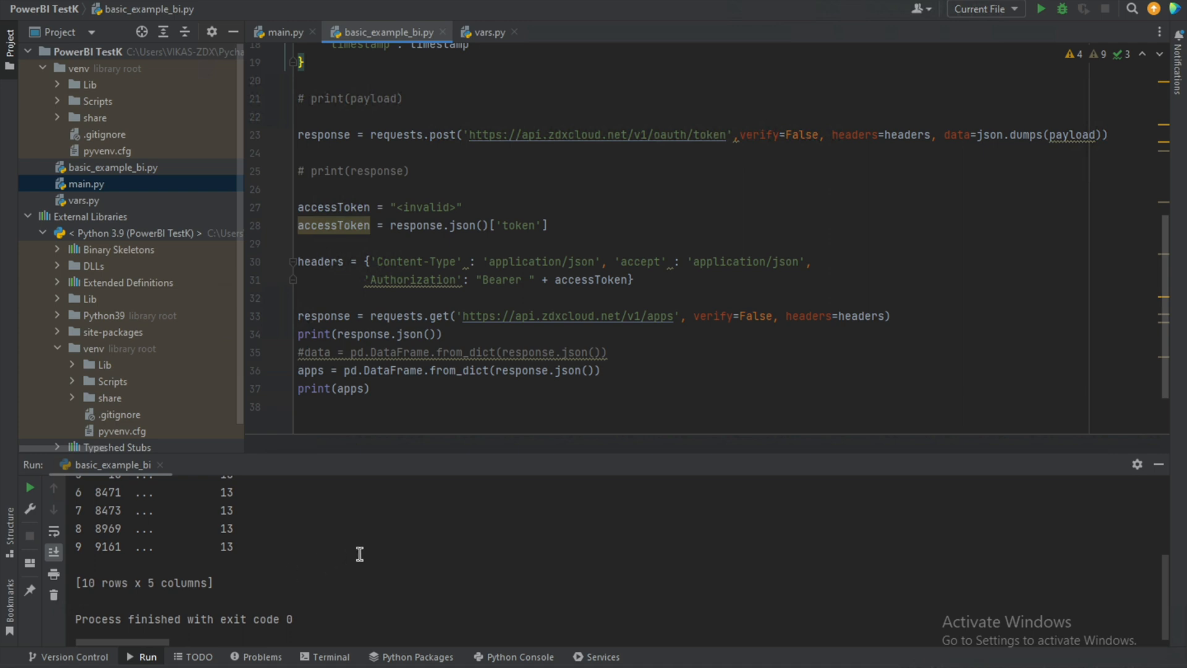
mouse_move(541, 390)
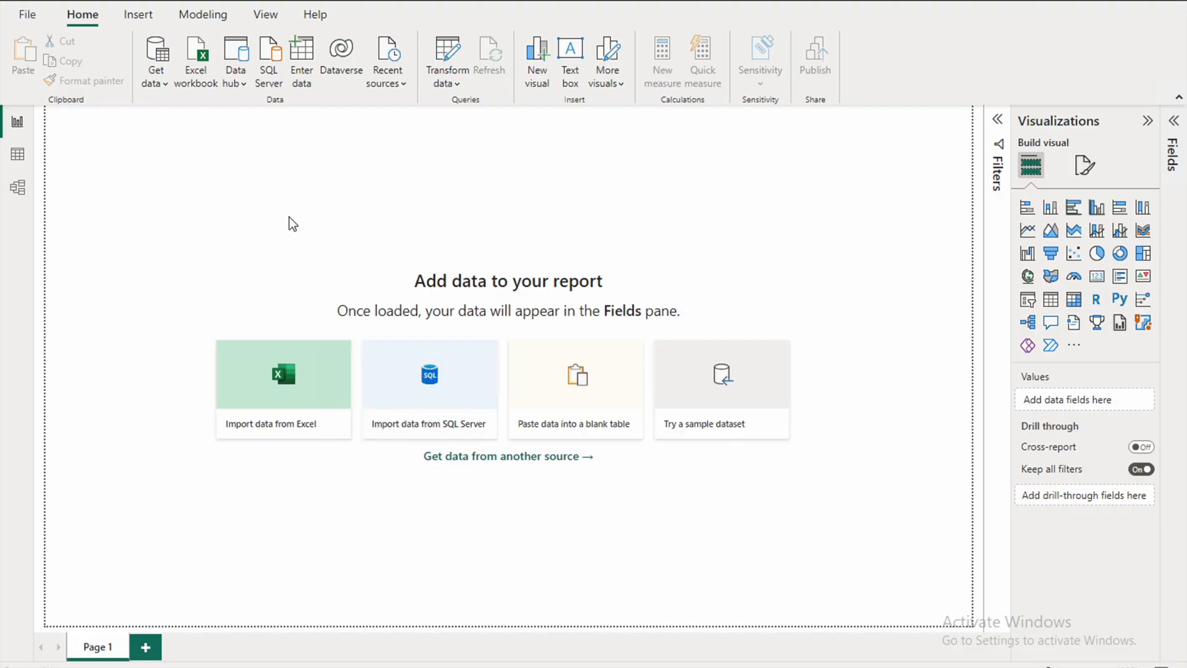
In Options > Python scripting, point the Python home directory to the PyCharm project venv.
click(27, 14)
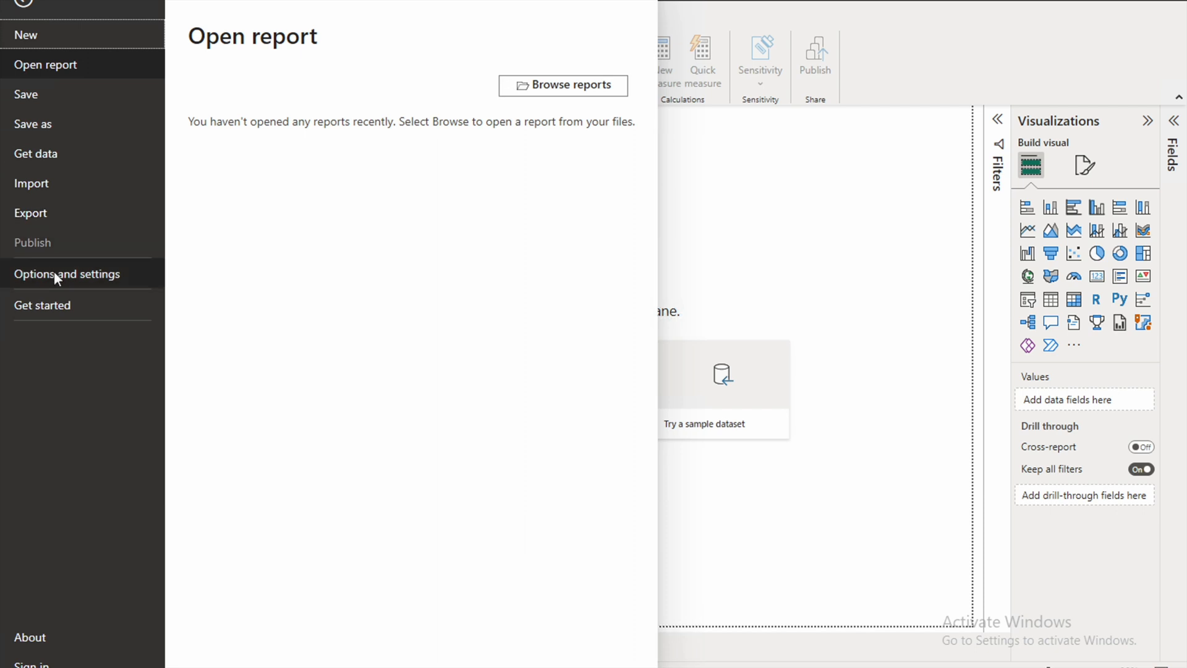
click(67, 273)
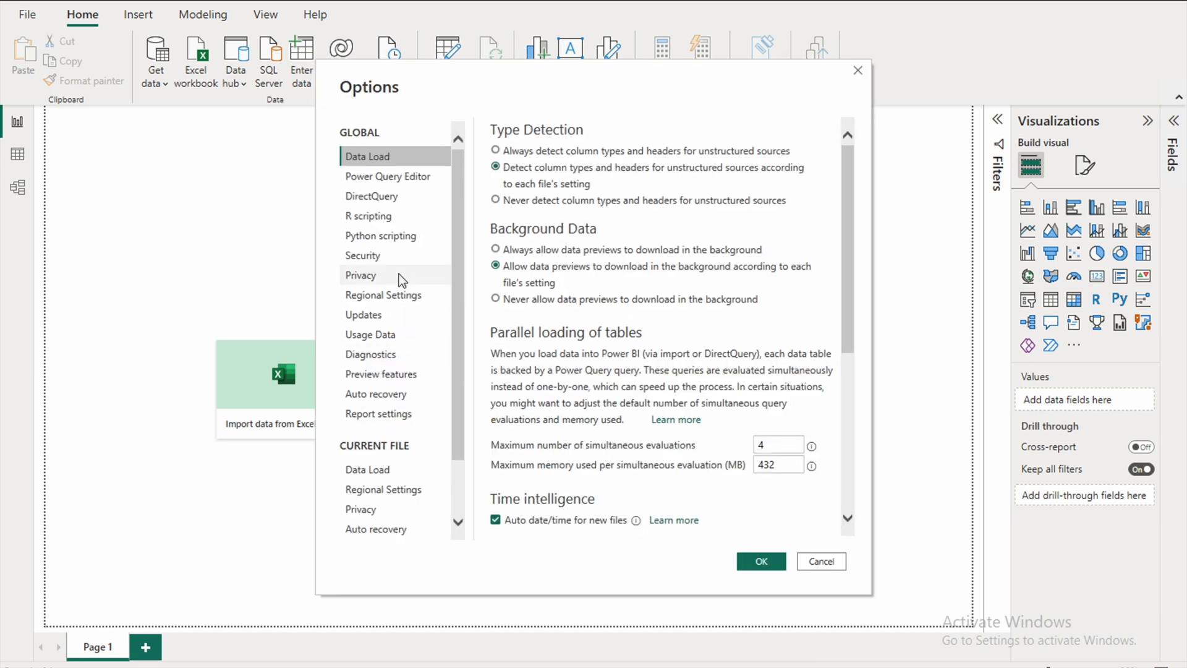
click(382, 235)
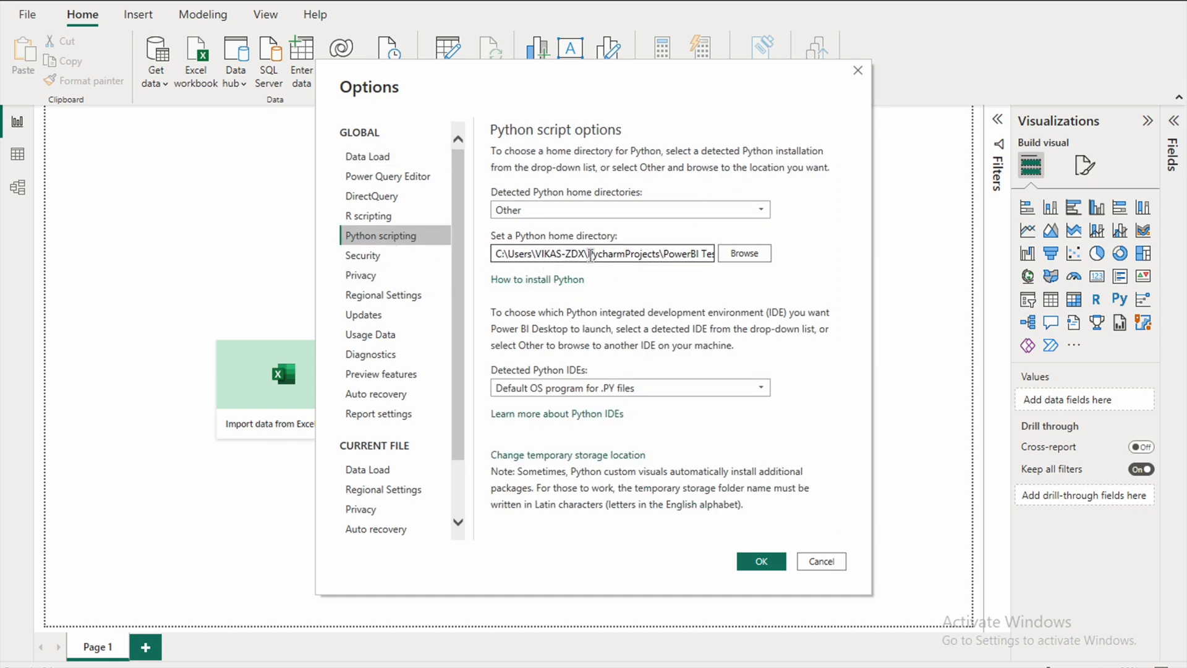
mouse_move(679, 288)
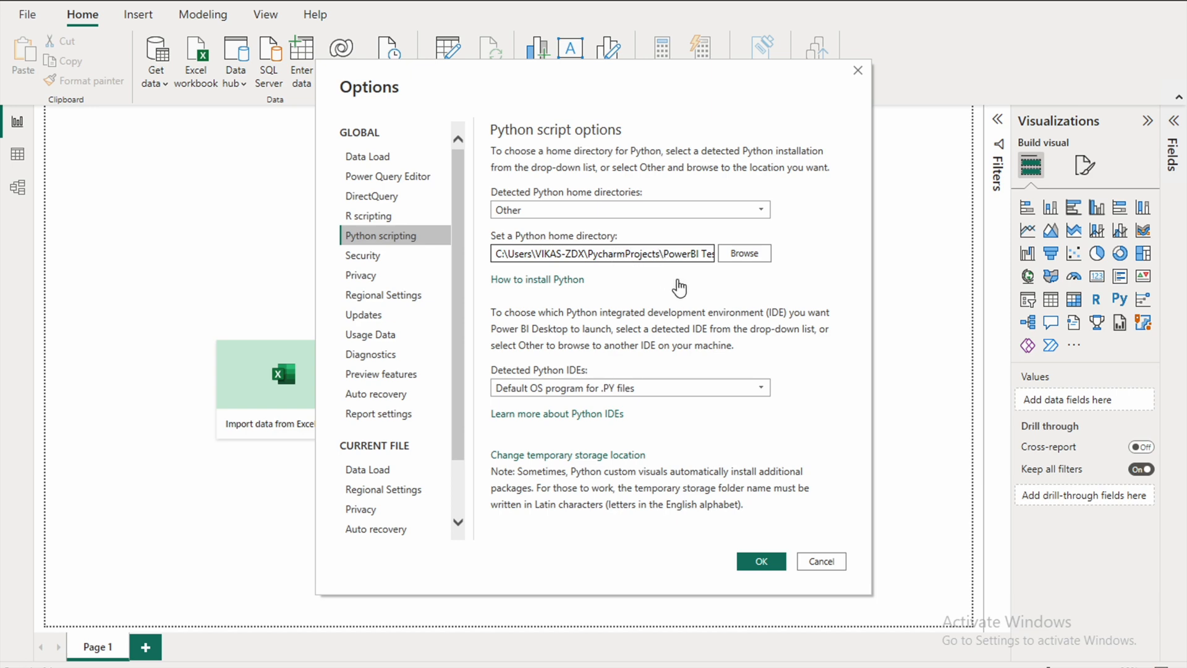
click(759, 561)
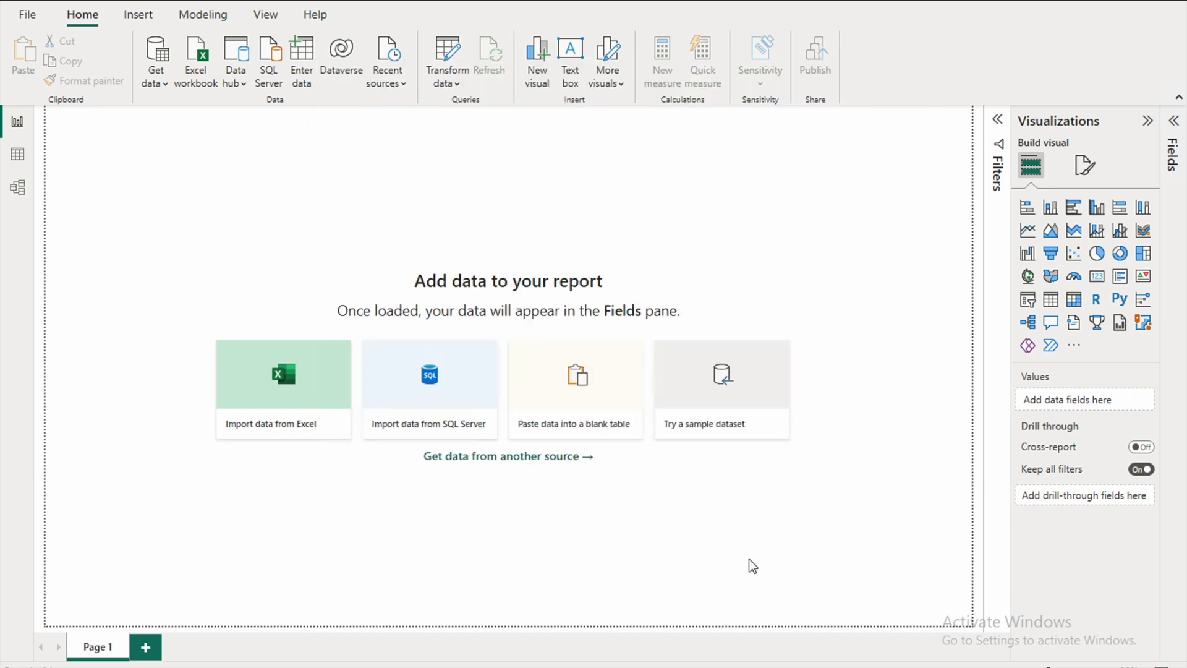
mouse_move(157, 60)
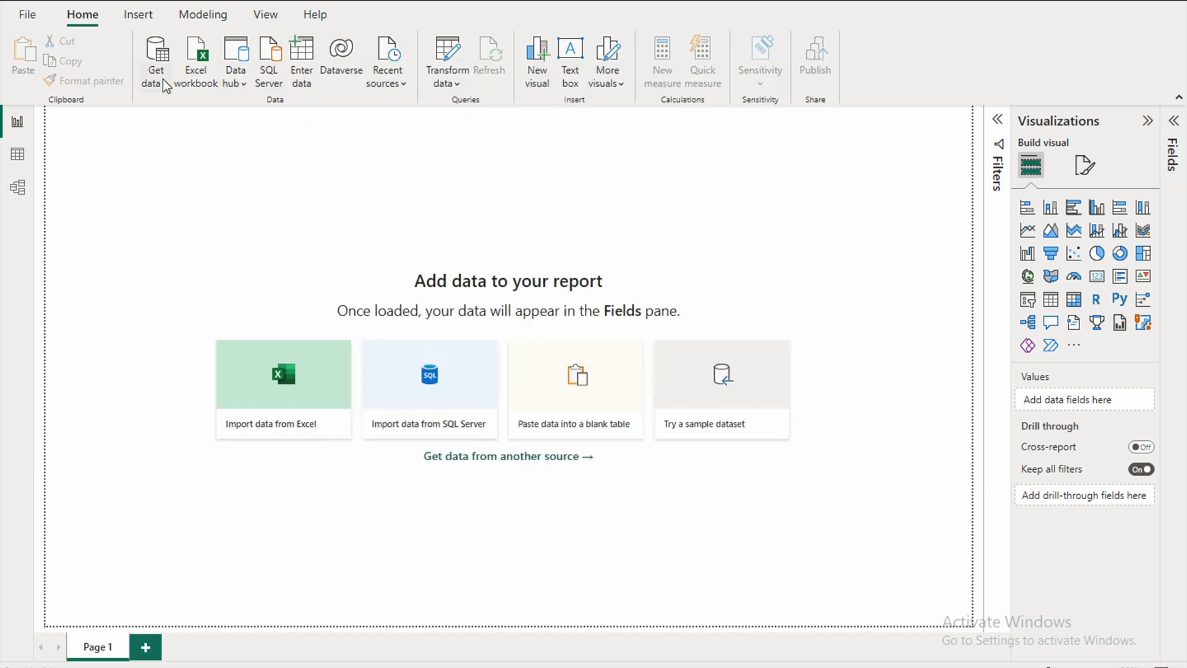
Search the Get data sources for 'pyth' to find the Python script connector.
click(155, 61)
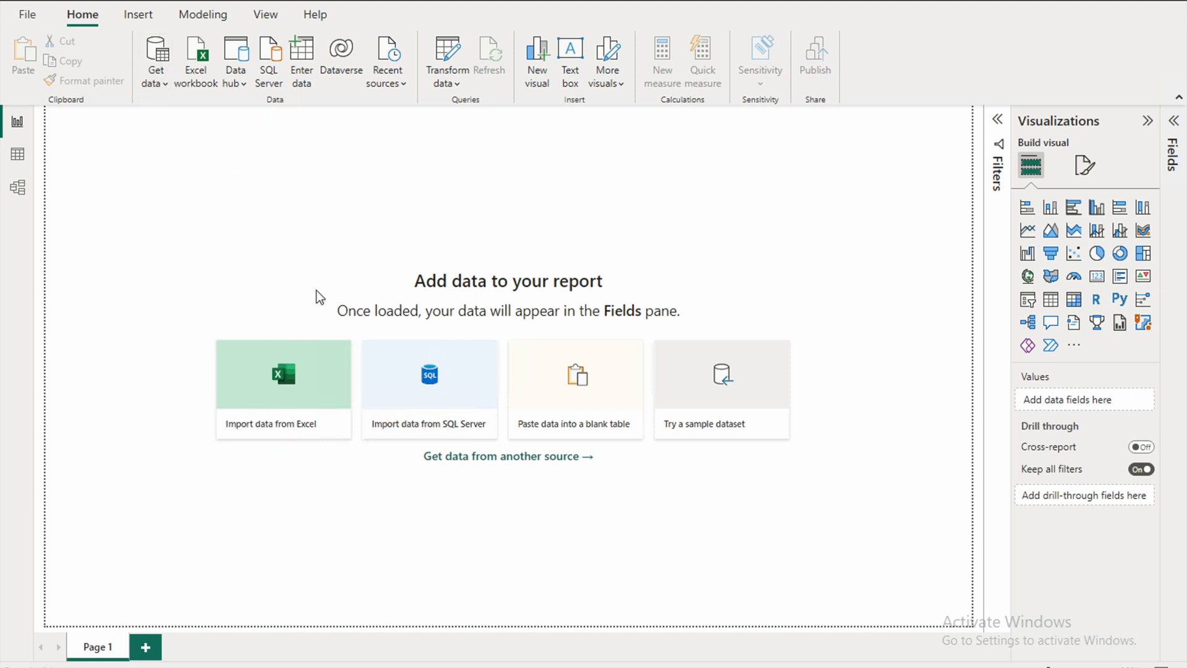
mouse_move(346, 235)
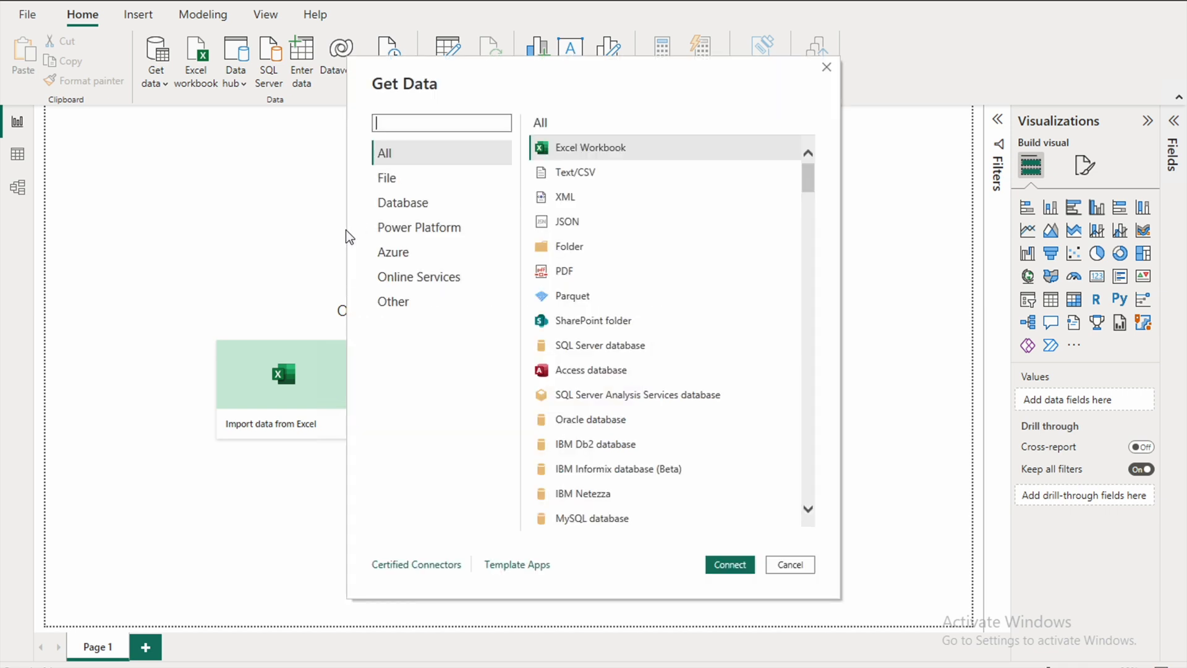
mouse_move(447, 130)
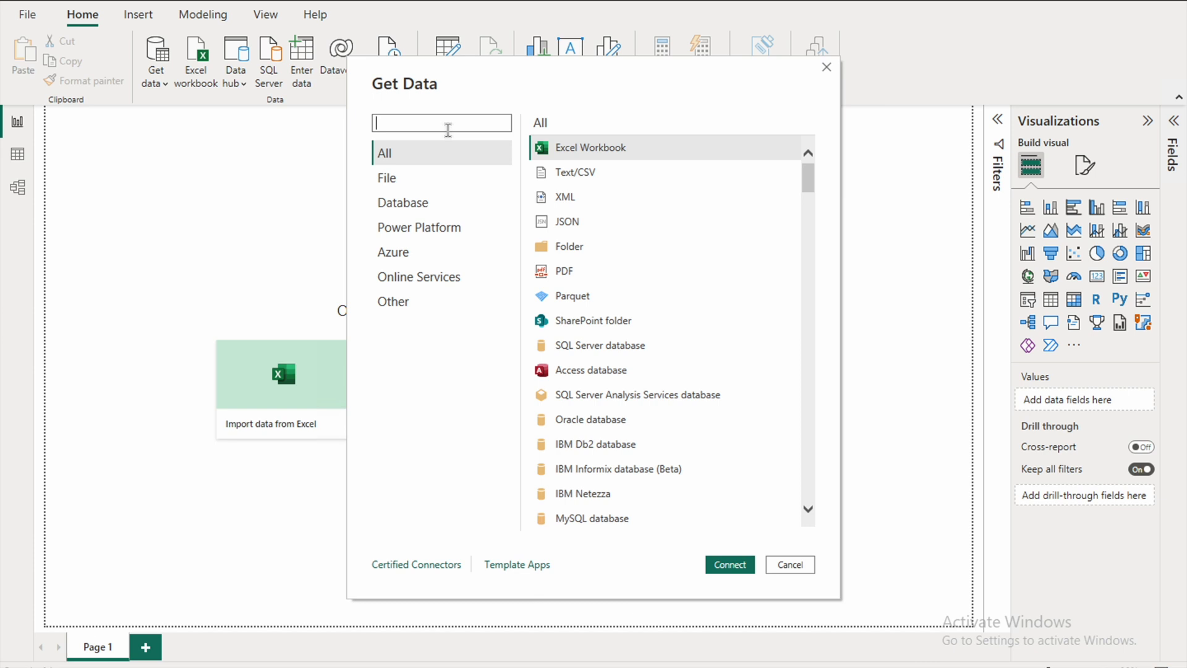
text(pyth)
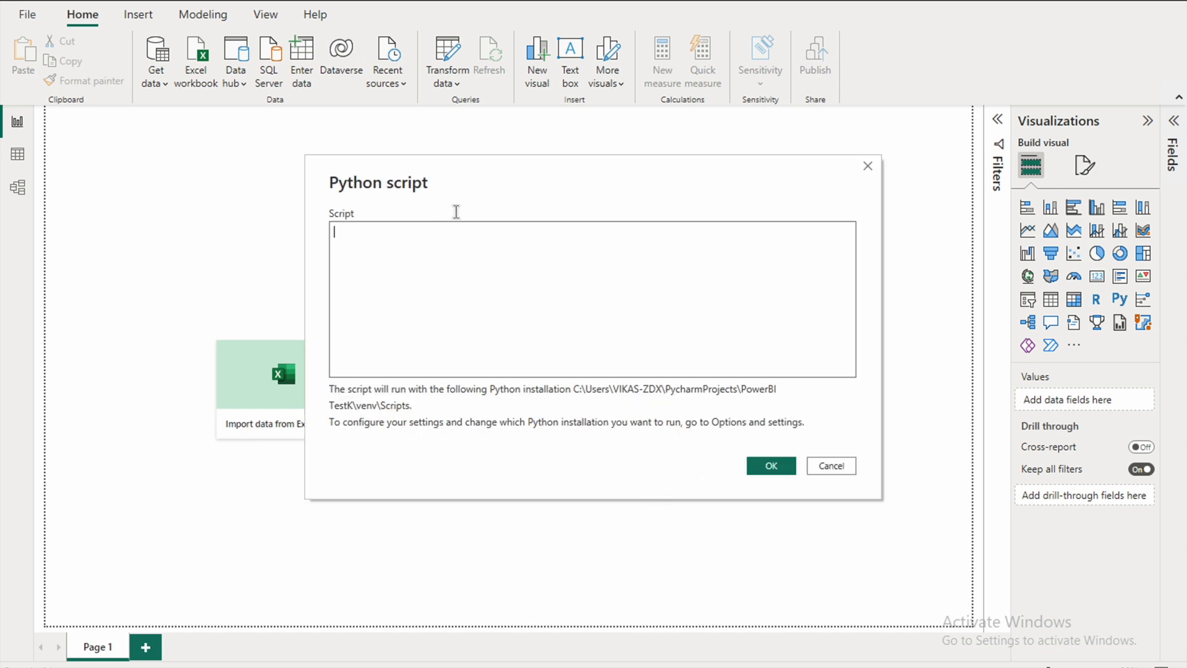
mouse_move(455, 277)
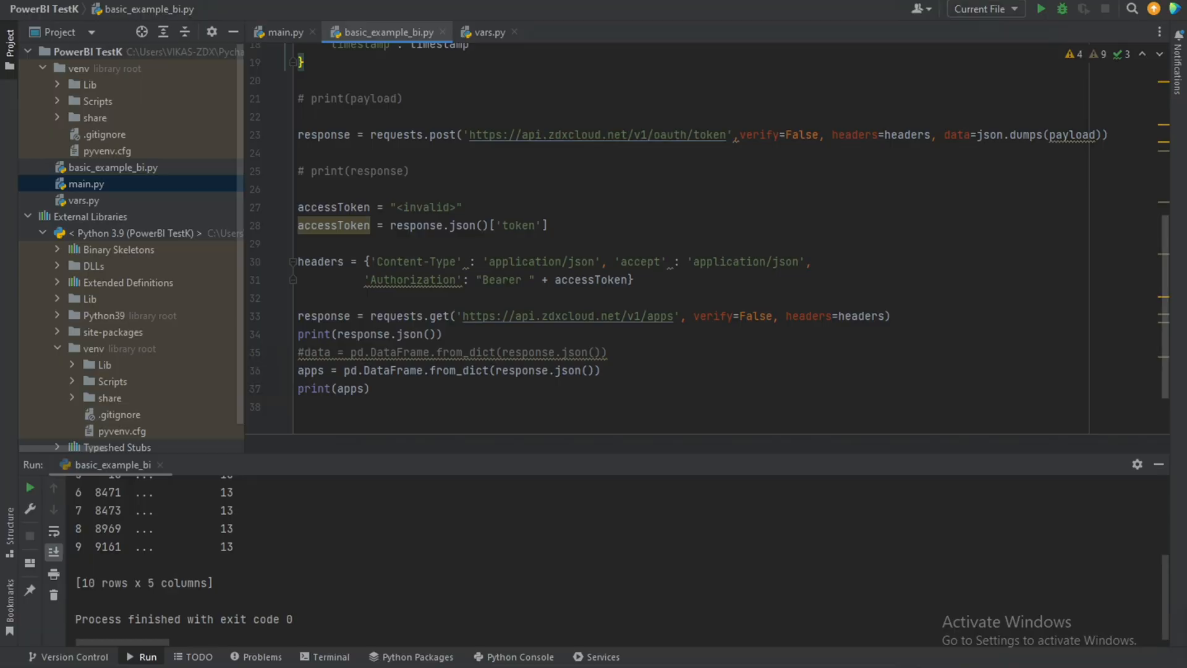
click(371, 387)
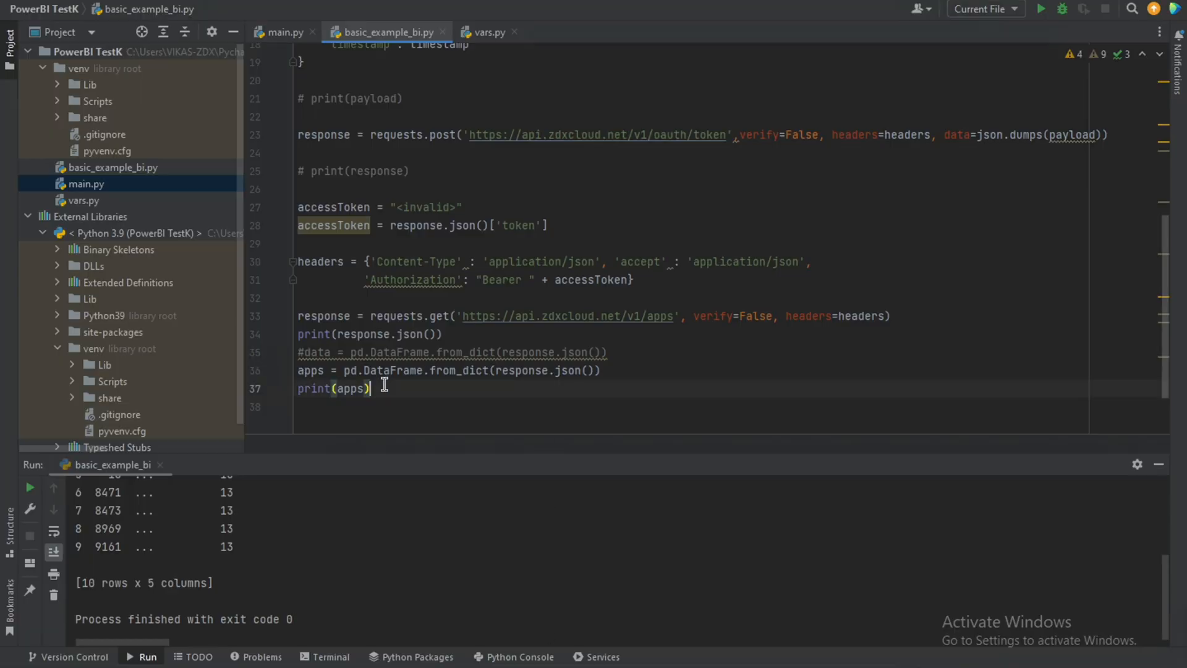
key(ctrl+a)
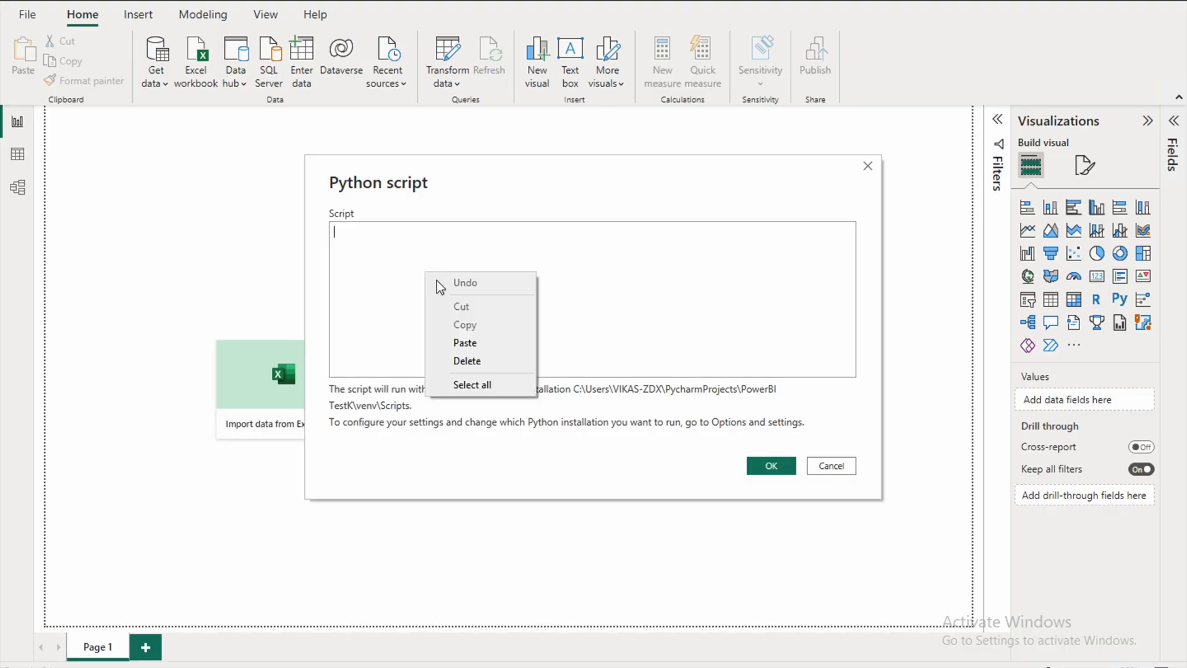
Paste the copied script into the Script box and run it as a data source.
click(465, 343)
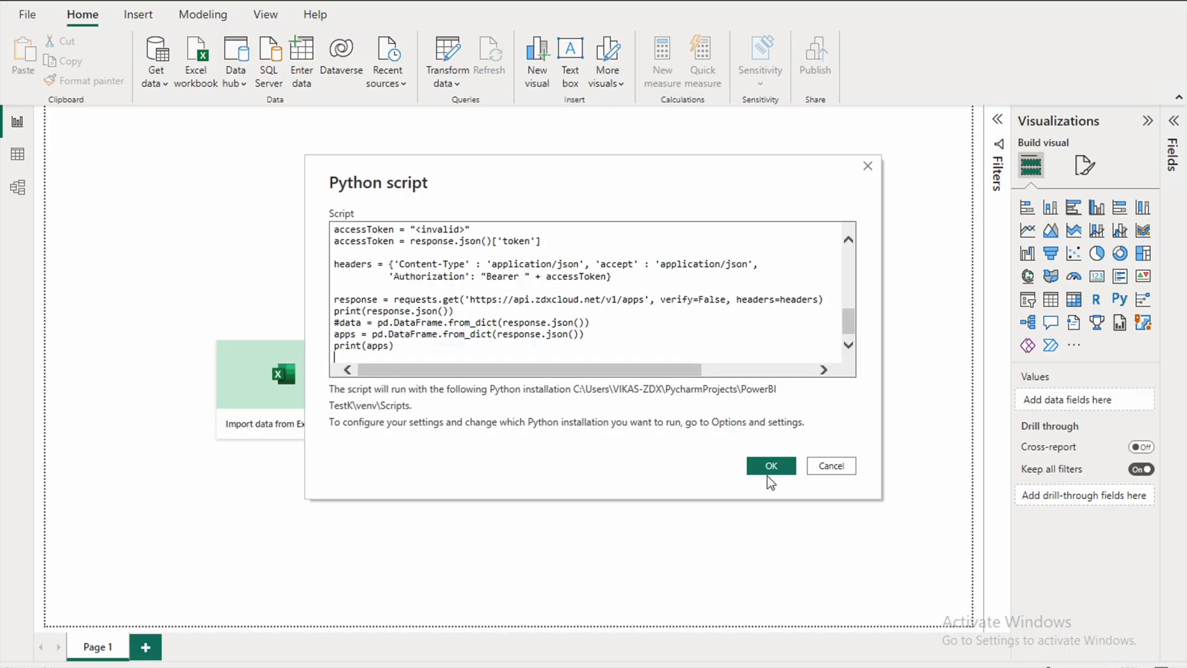
click(770, 466)
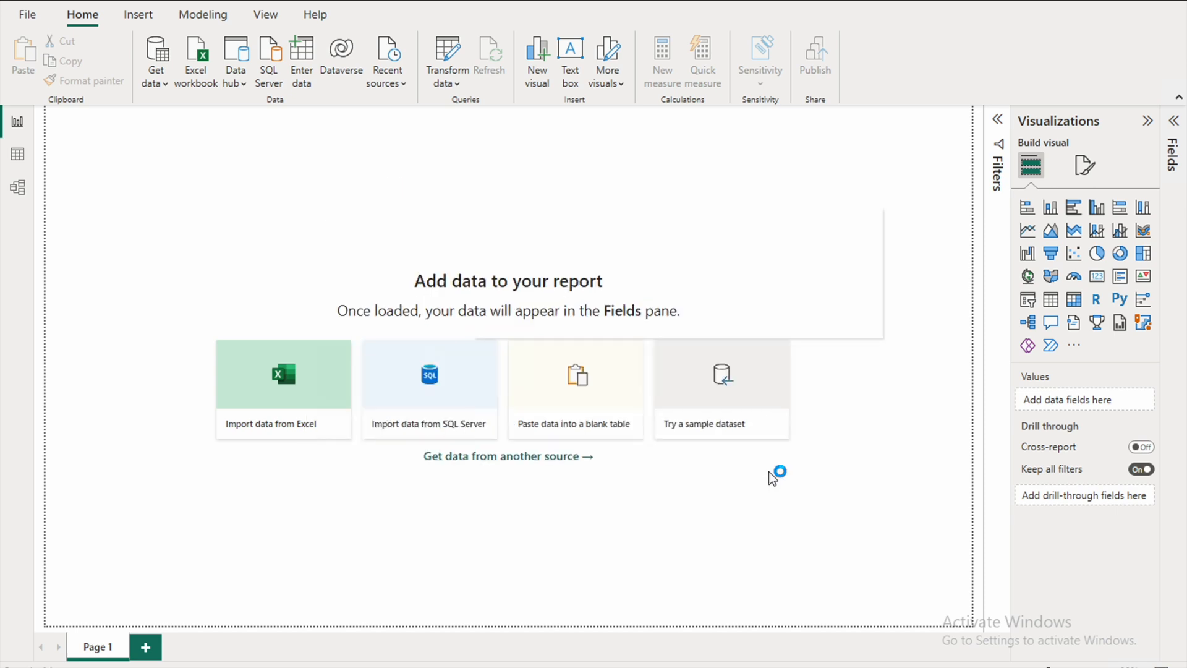
click(1119, 298)
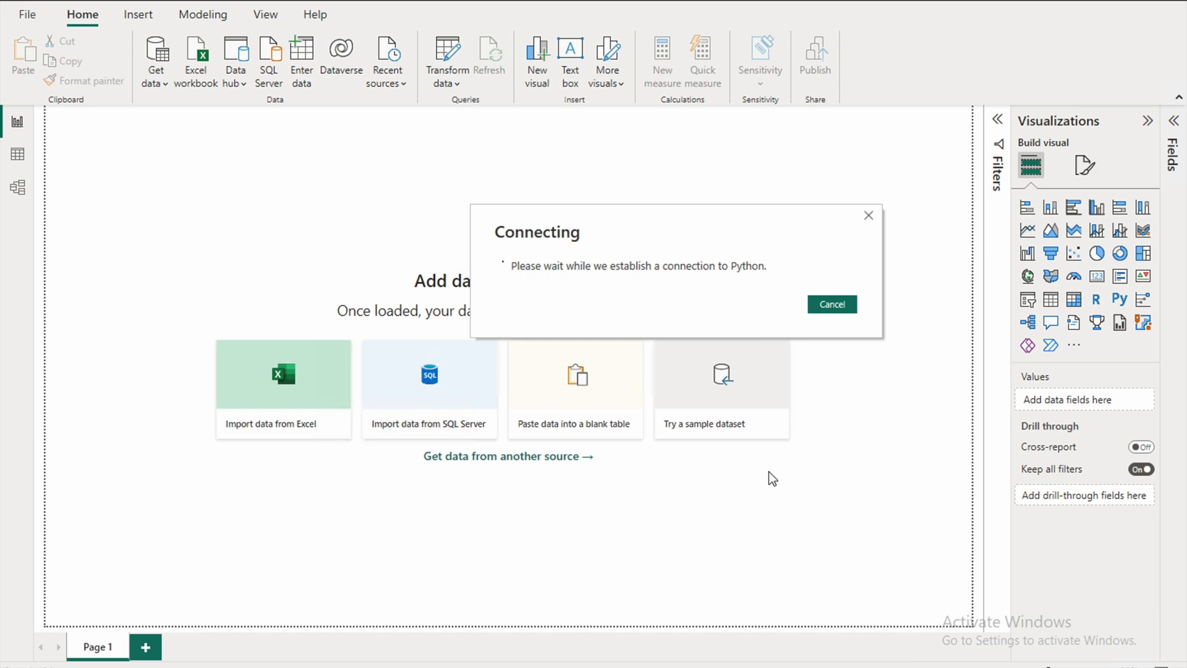
click(831, 304)
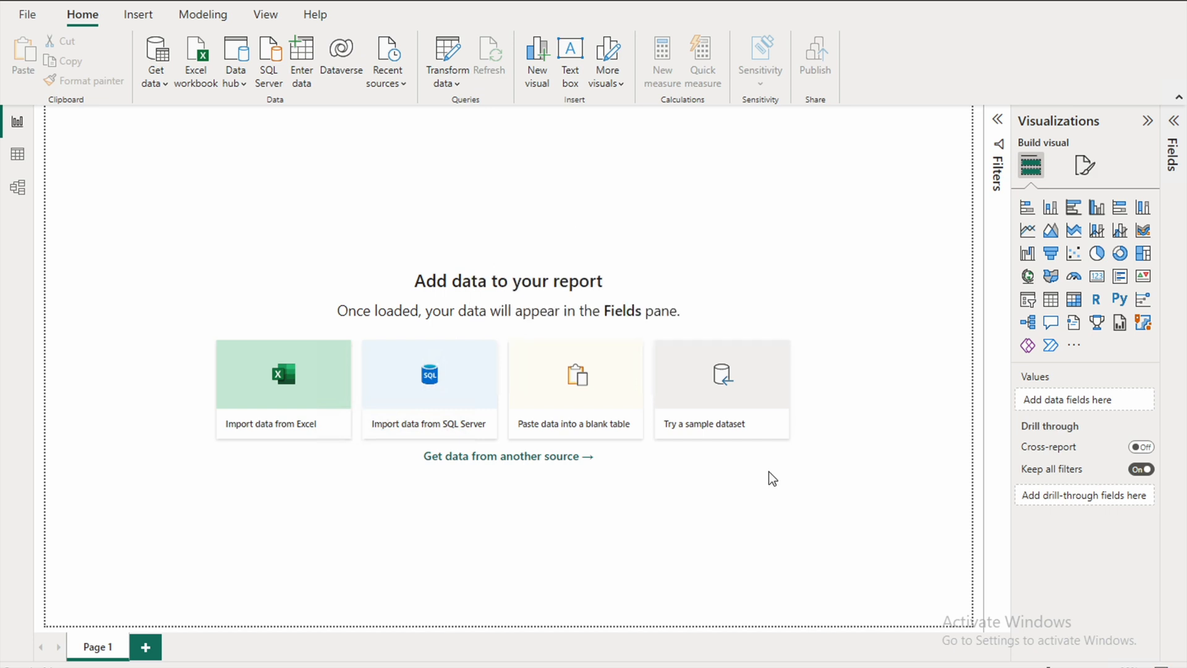
click(283, 373)
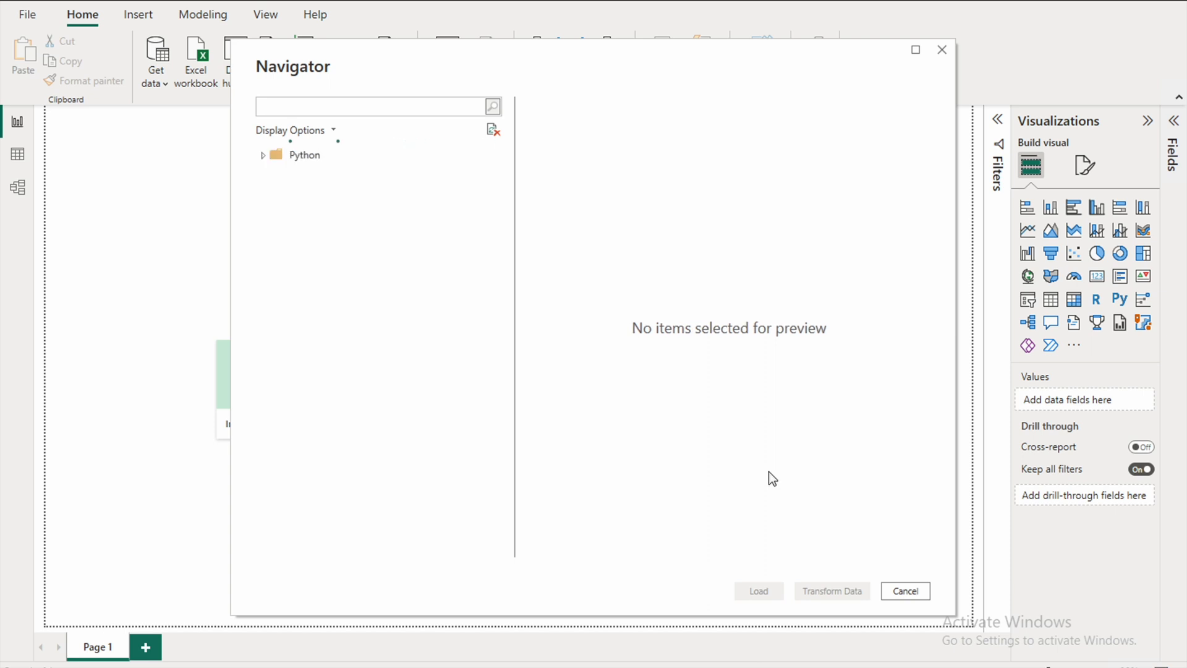
In Navigator, expand the Python folder and select the apps table for loading.
click(262, 156)
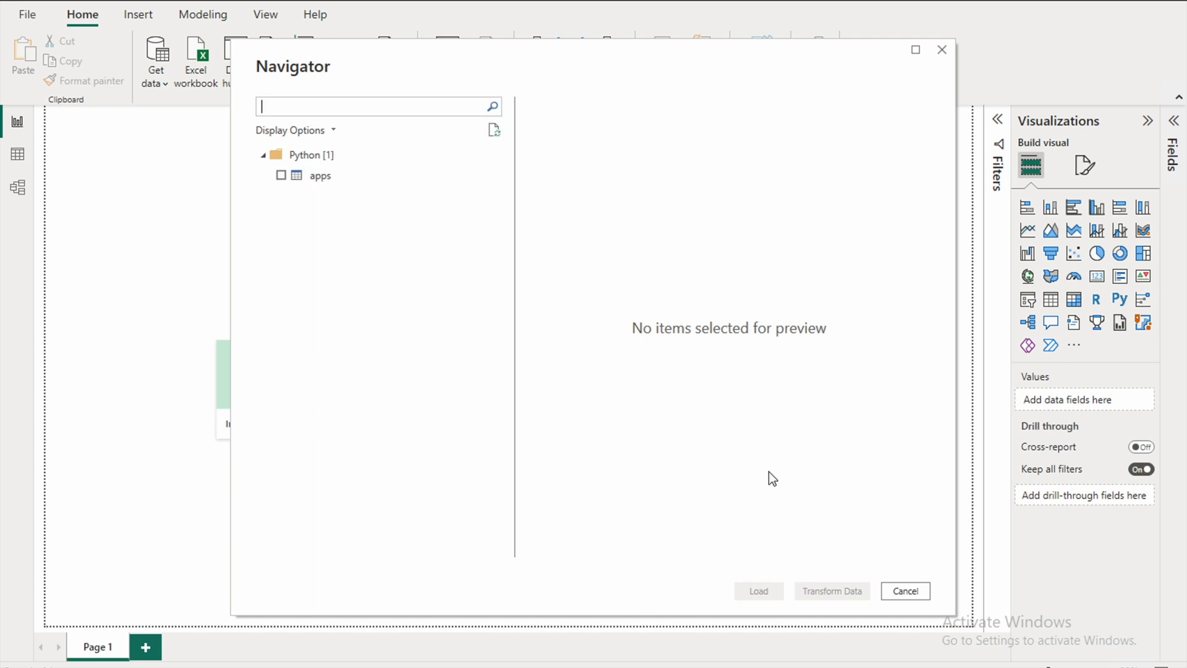
mouse_move(329, 190)
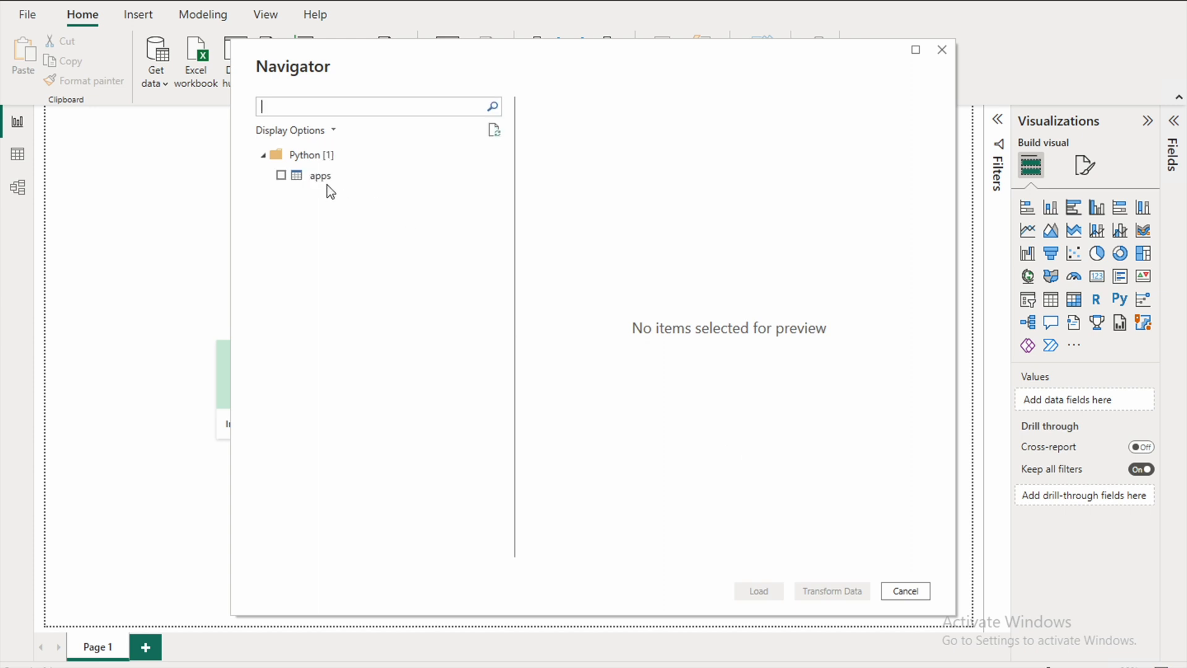
mouse_move(318, 175)
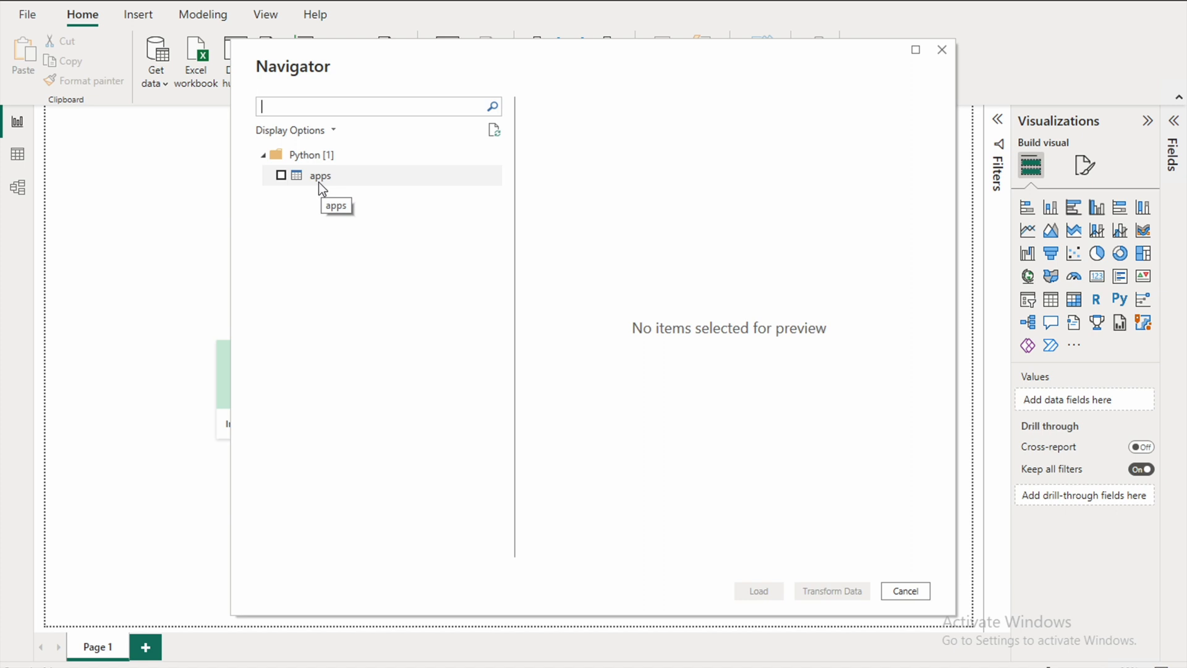
mouse_move(282, 182)
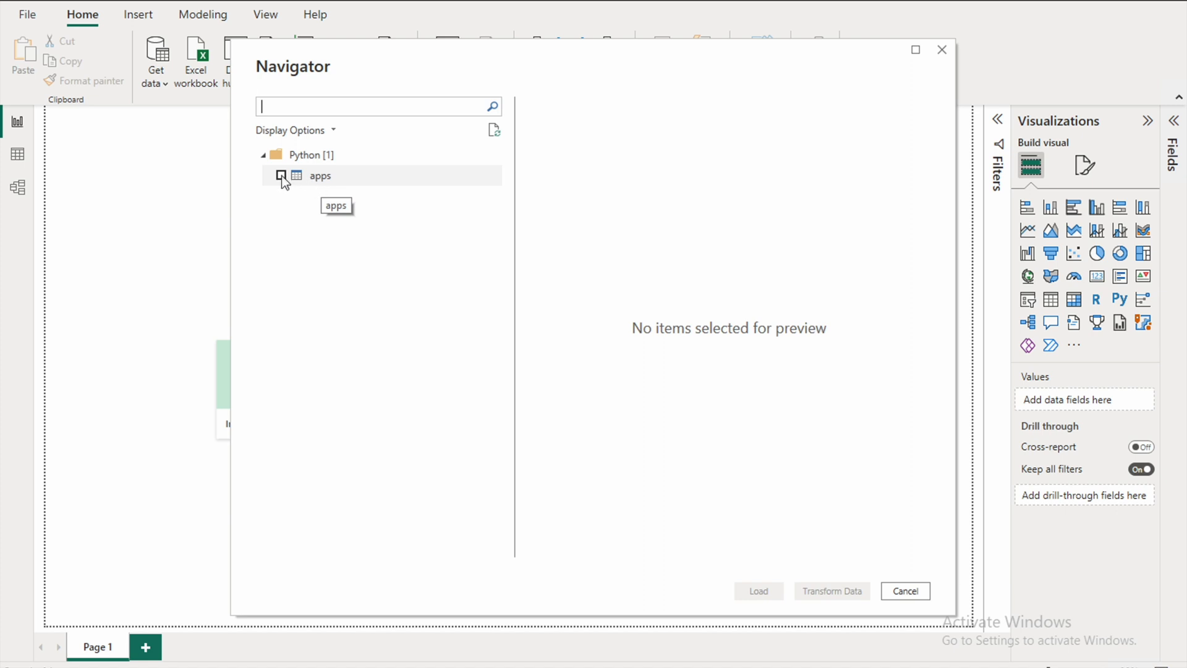
click(281, 175)
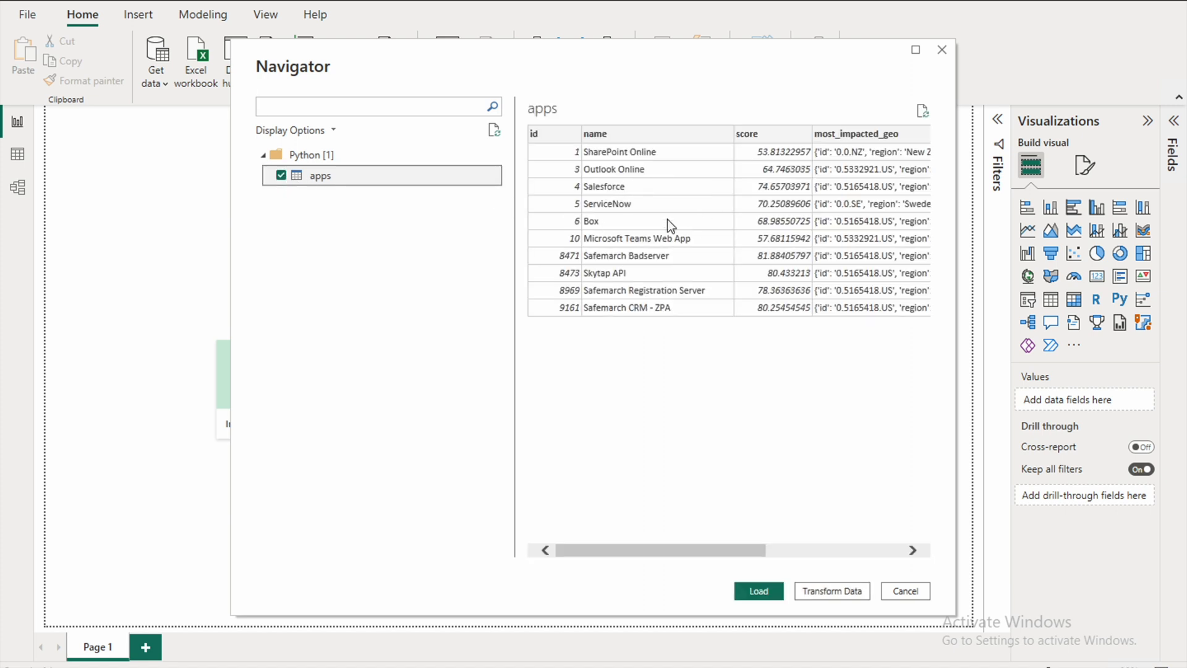
mouse_move(700, 182)
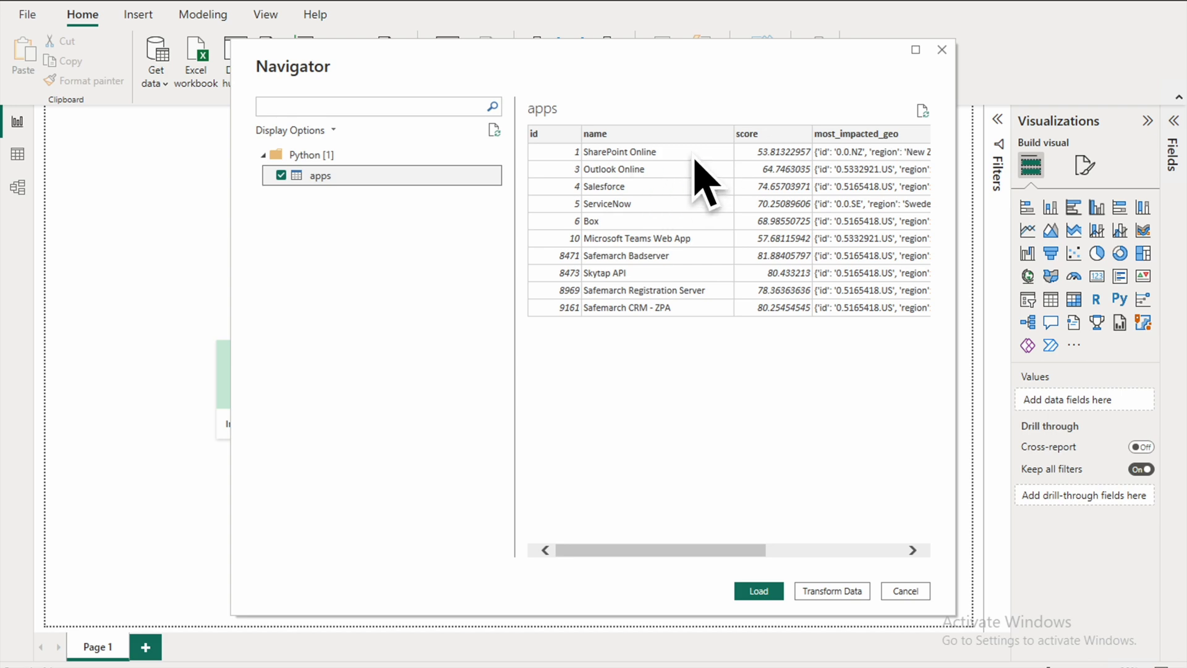
mouse_move(731, 369)
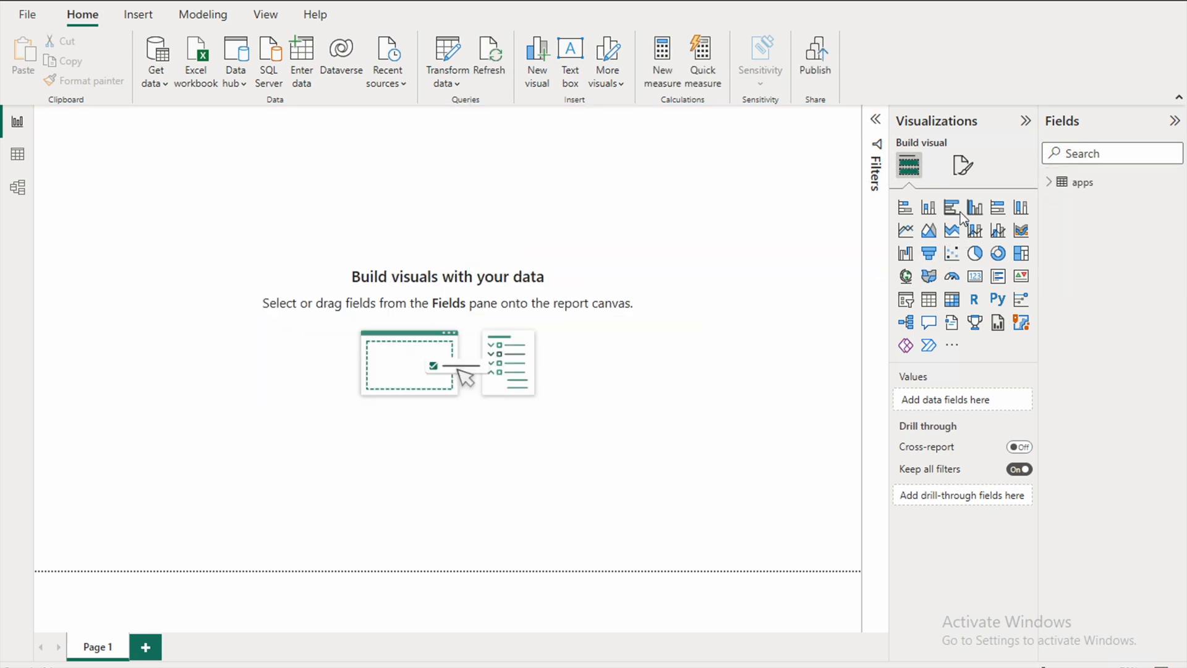
Add a clustered column chart with apps fields id, most_impacted_geo, name and total_users.
click(975, 206)
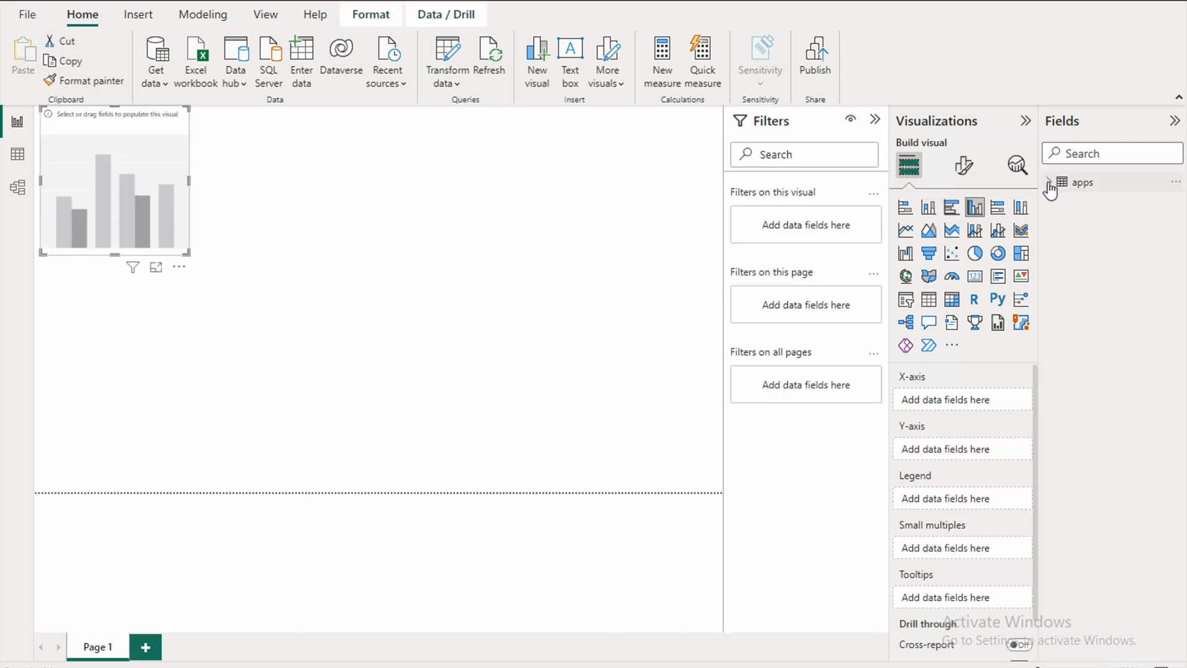
click(1053, 182)
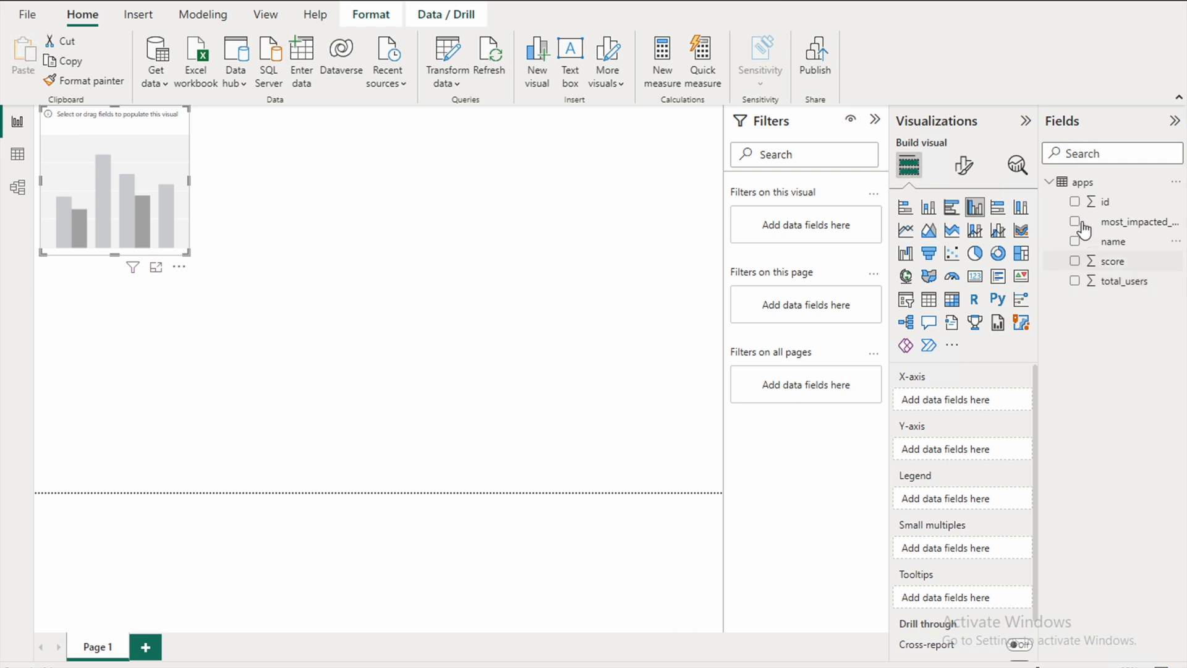
click(1074, 202)
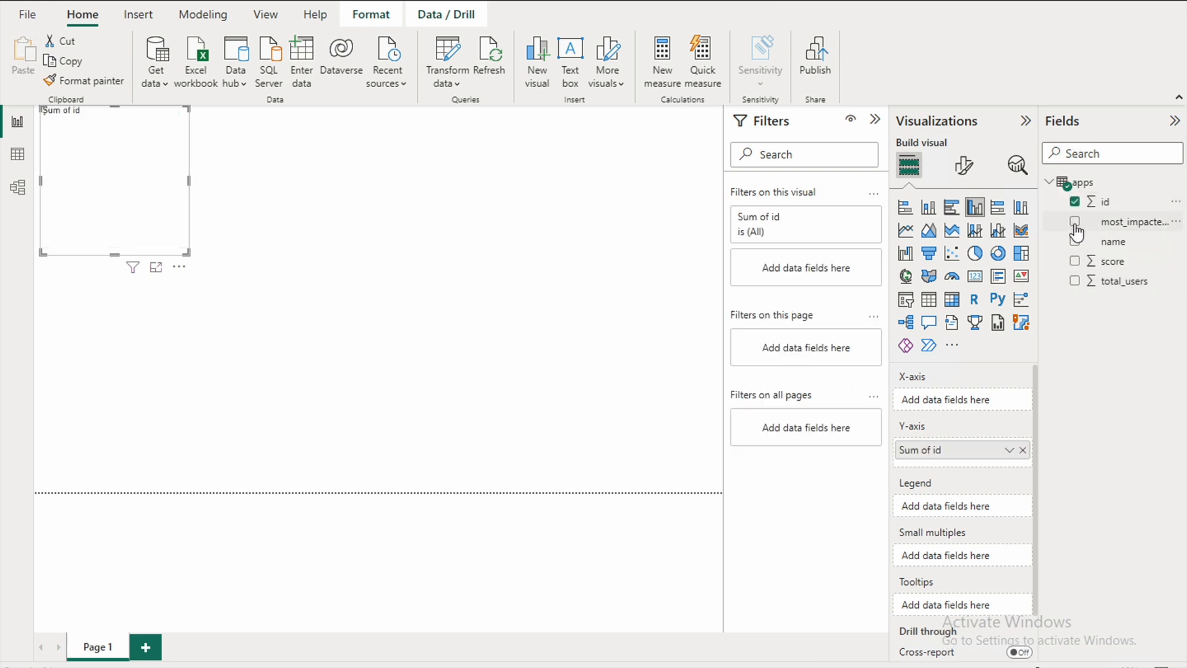
click(1074, 221)
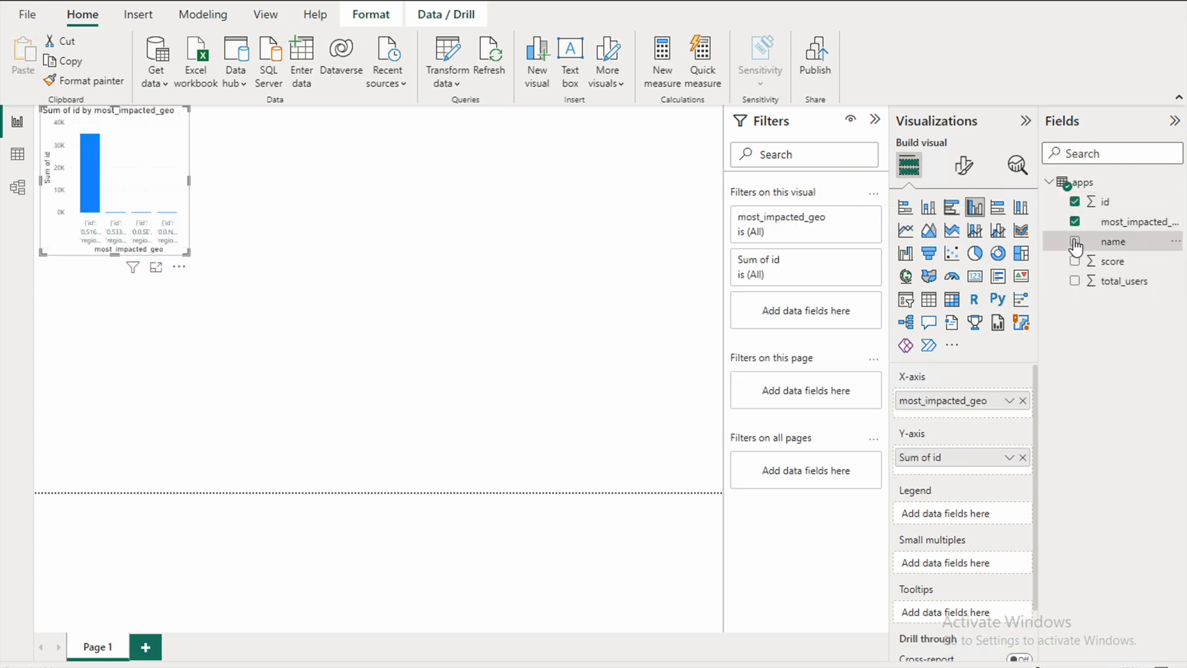
click(1075, 241)
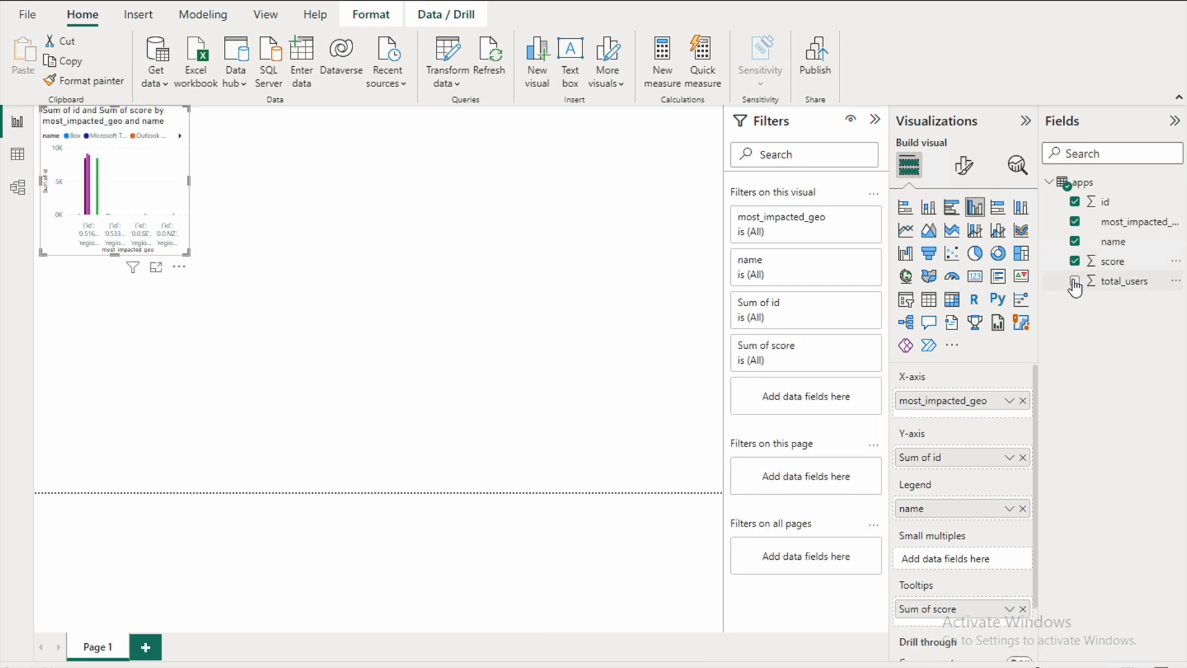
click(1074, 280)
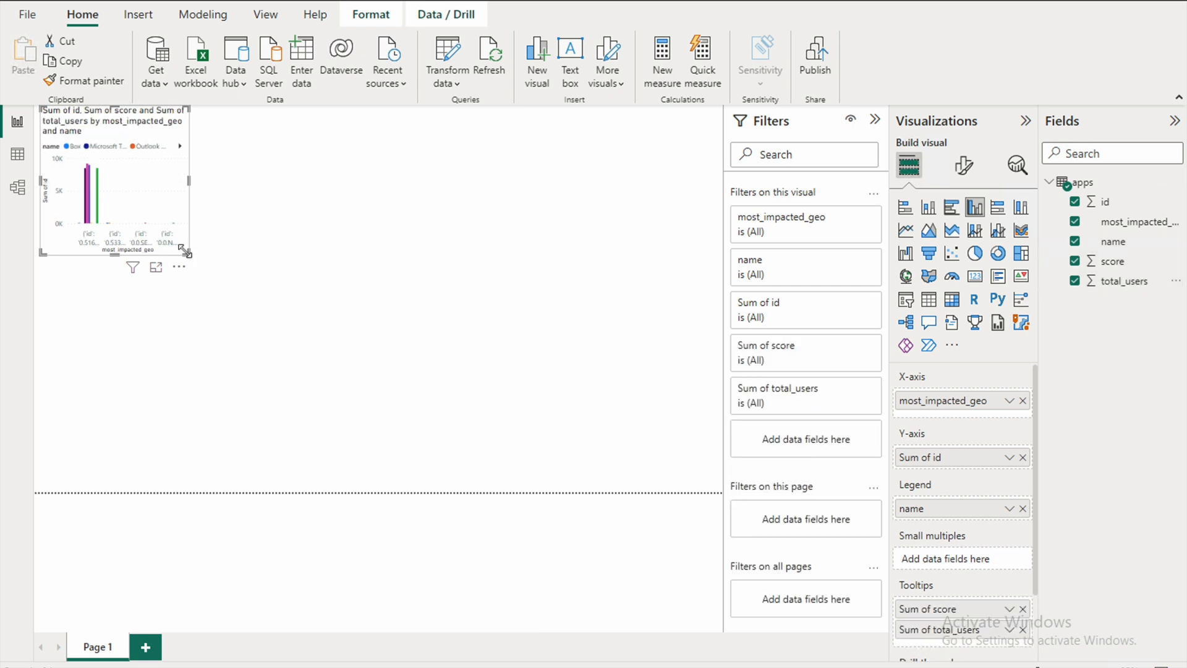